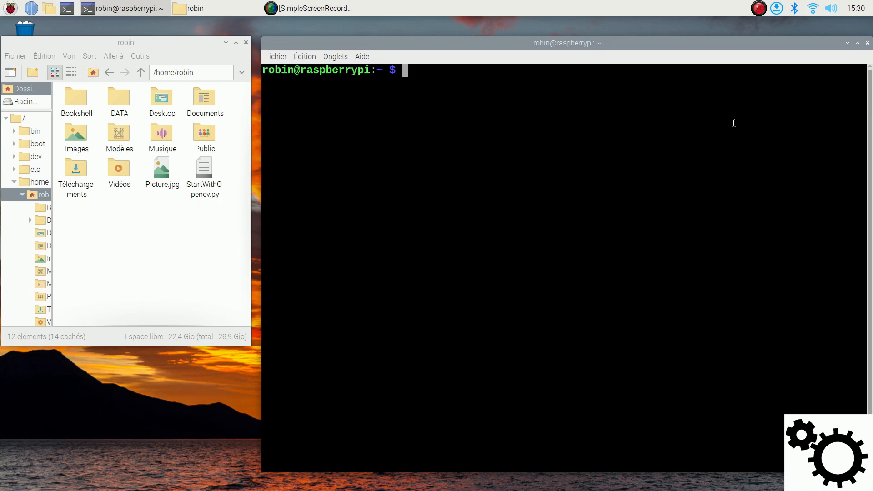
- Launch the Raspberry Pi configuration tool with sudo raspi-config
{"action": "type", "text": "sudo"}
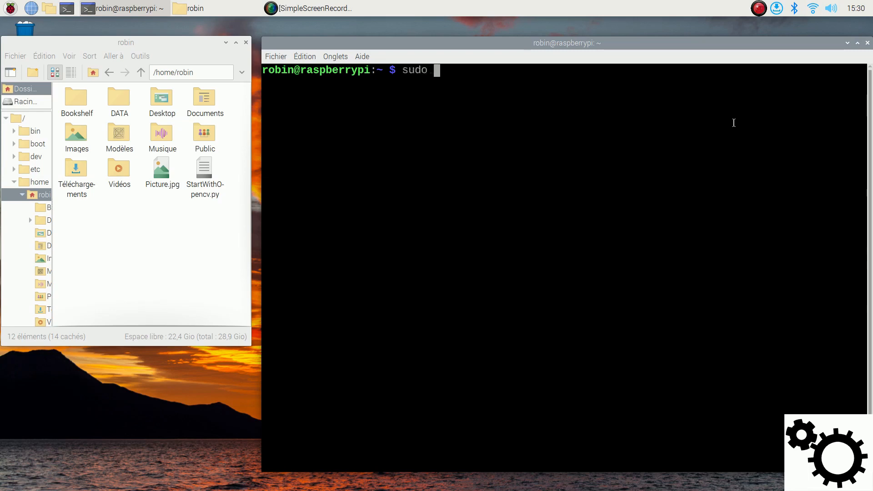
{"action": "type", "text": "raspi-config"}
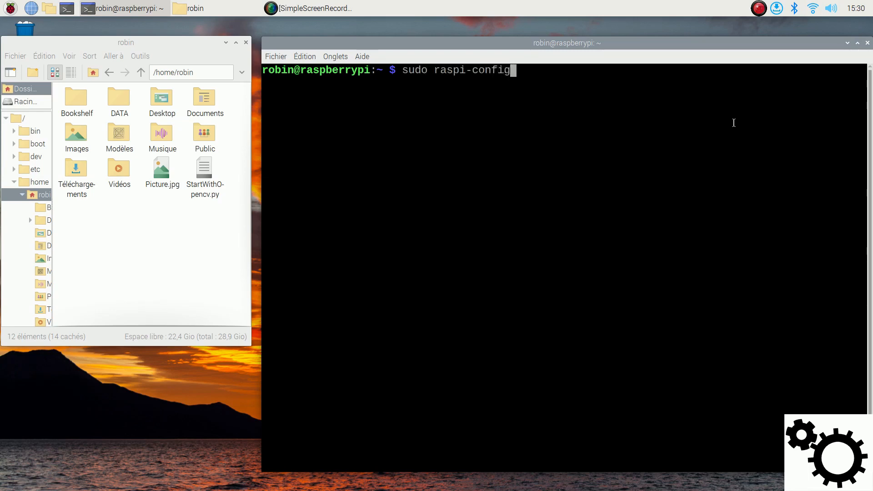
{"action": "key", "text": "Return"}
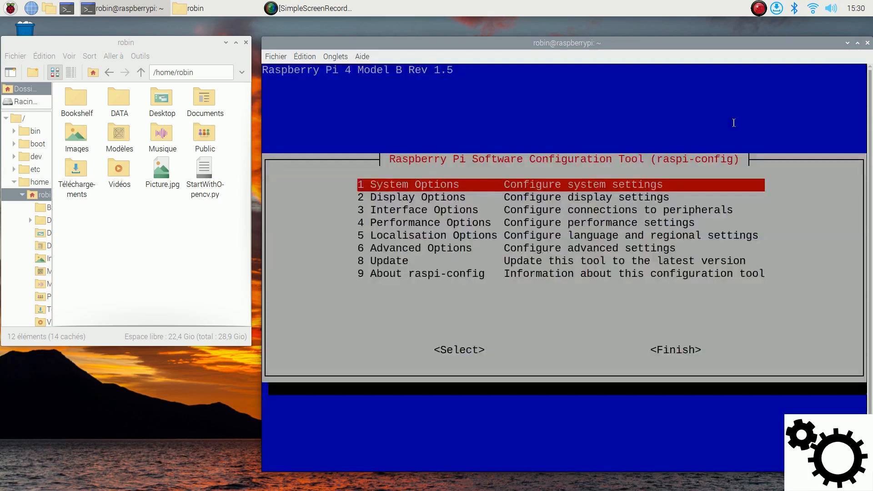
- Enable Legacy Camera under Interface Options, accept the notice and finish back to the prompt
{"action": "key", "text": "Down"}
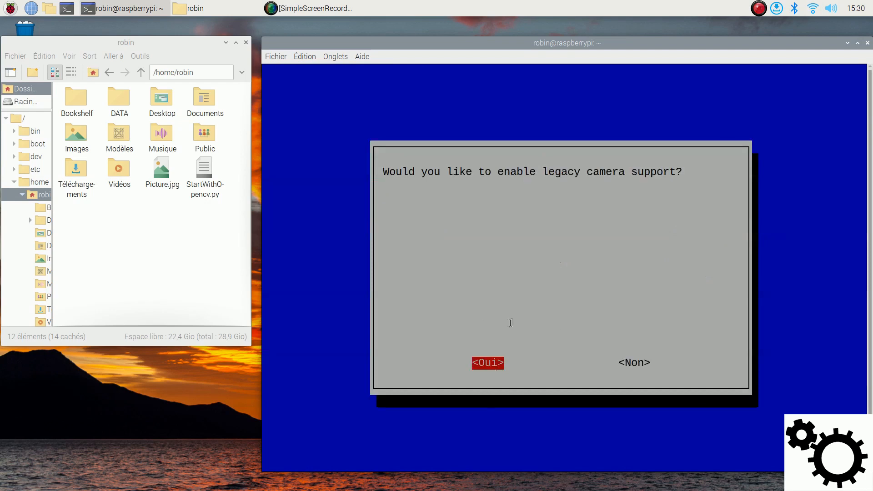
{"action": "left_click", "coordinate": [487, 363]}
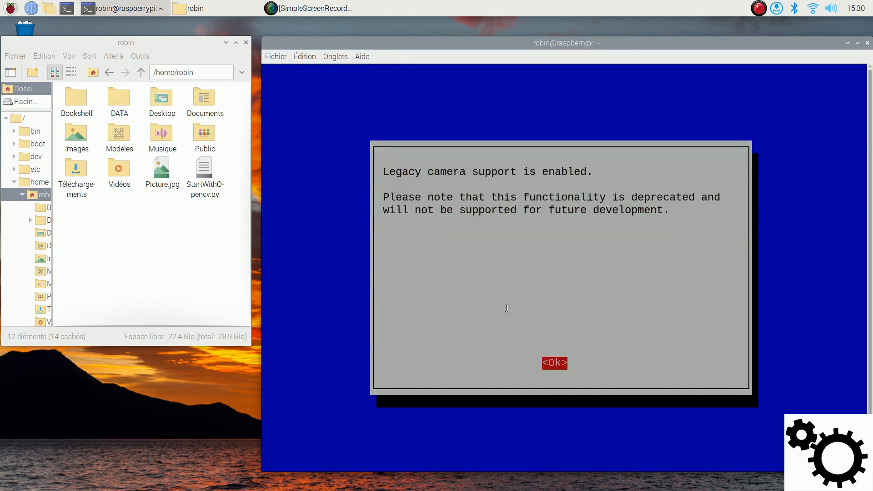
{"action": "left_click", "coordinate": [554, 363]}
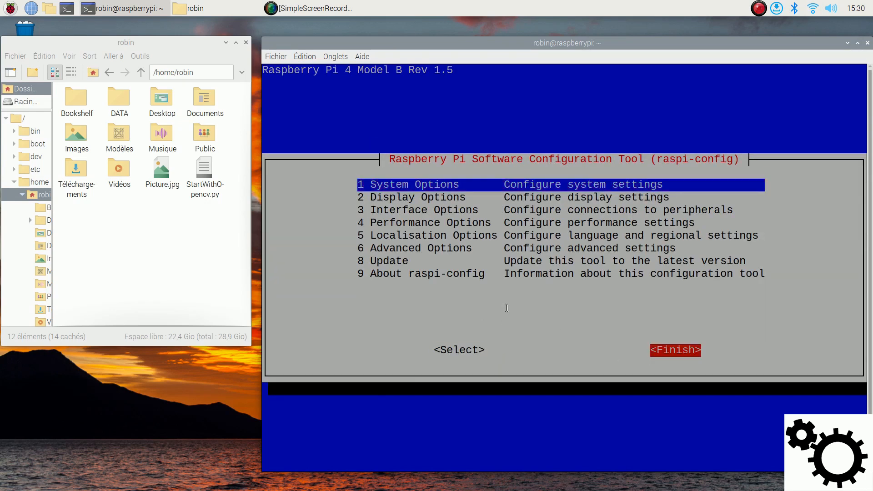
{"action": "left_click", "coordinate": [674, 350]}
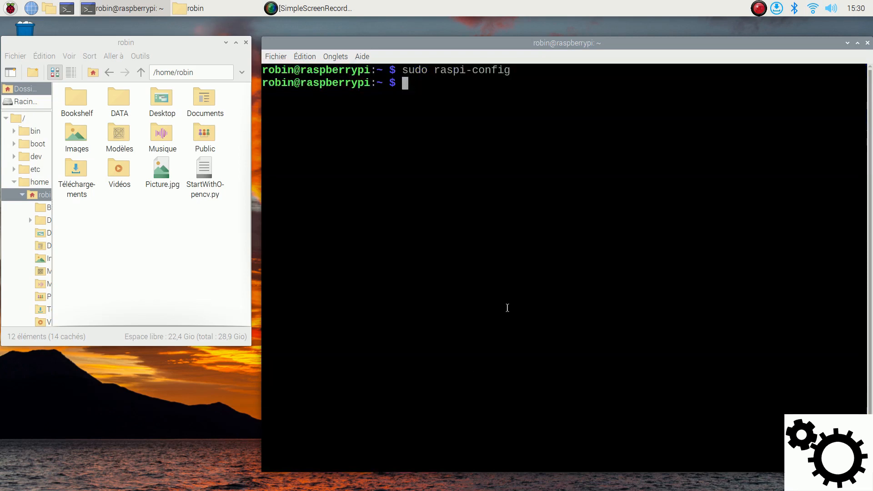
- Create StartWithOpencv.py in the nano editor
{"action": "type", "text": "nano"}
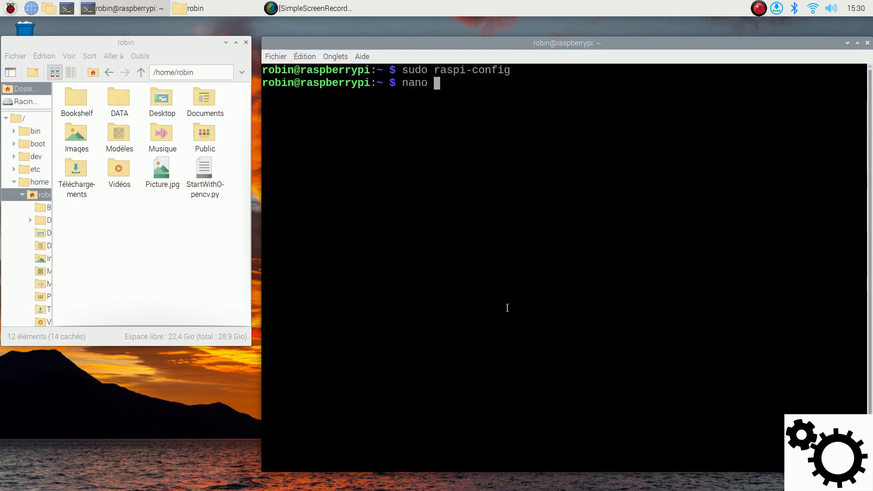
{"action": "type", "text": "StartWit"}
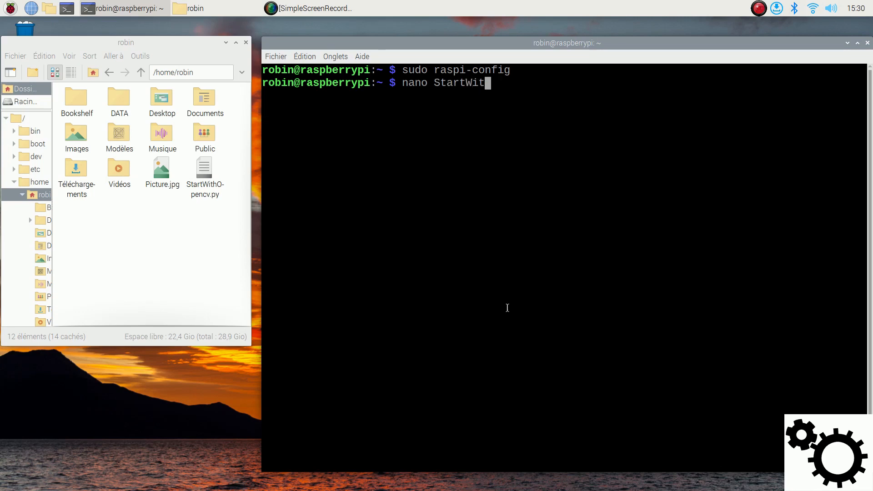
{"action": "type", "text": "hOpencv.py"}
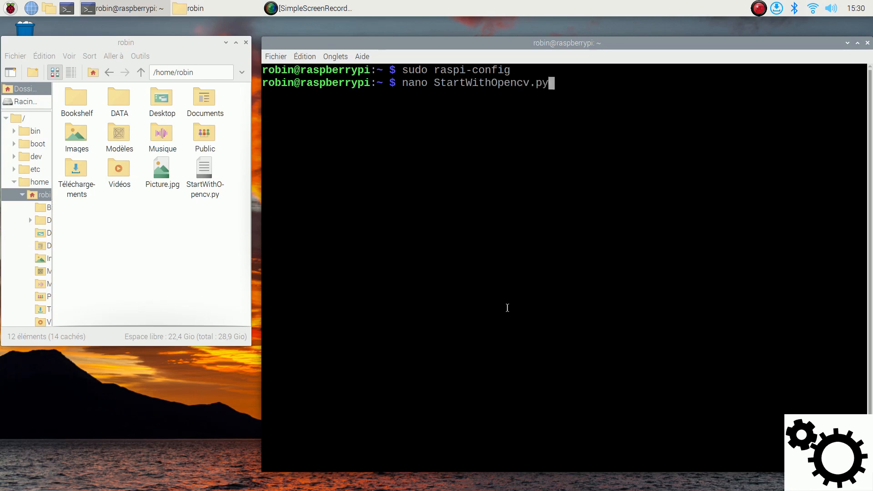
{"action": "key", "text": "Return"}
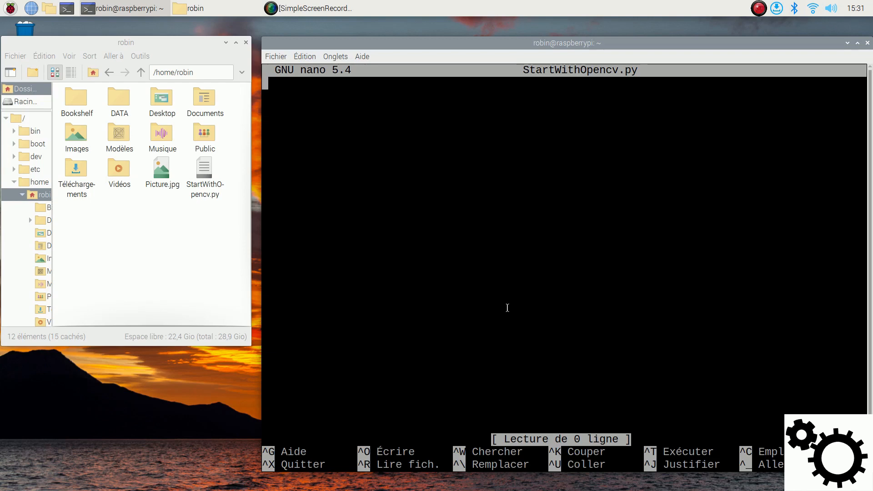
- Write import cv2 and print(cv2.__version__) into the script
{"action": "type", "text": "import"}
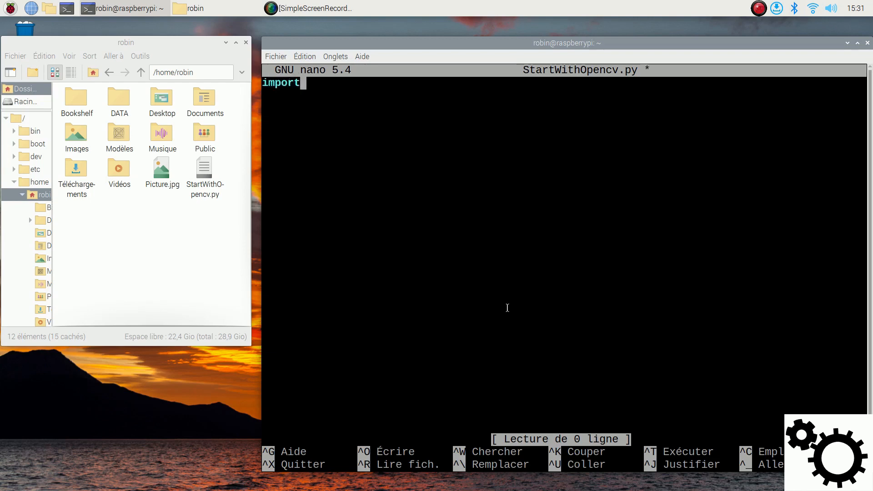
{"action": "type", "text": "cv2"}
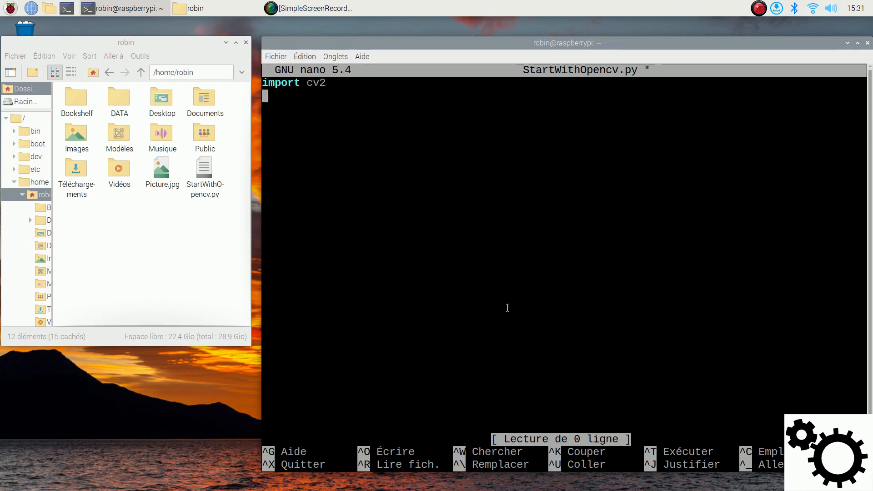
{"action": "type", "text": "prin"}
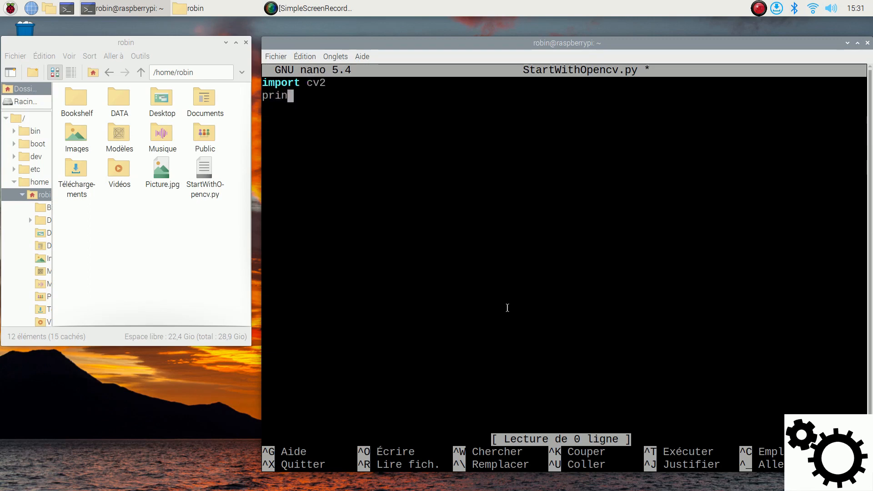
{"action": "type", "text": "t(cv"}
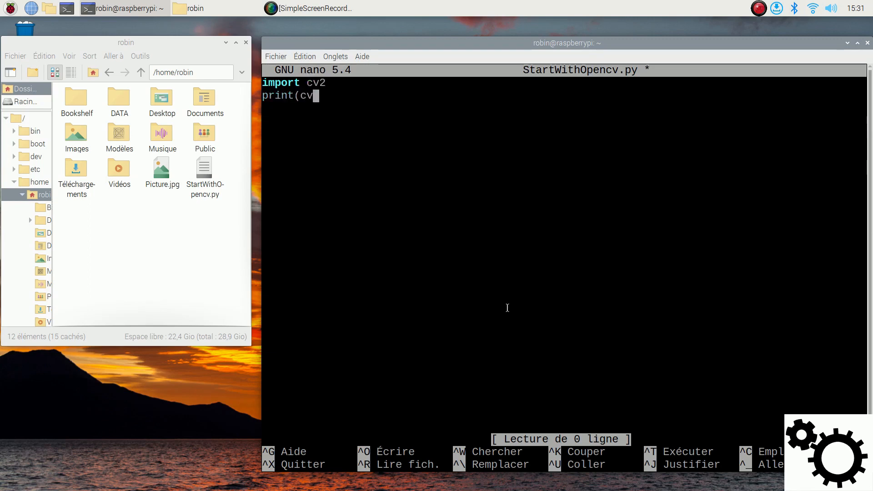
{"action": "type", "text": "."}
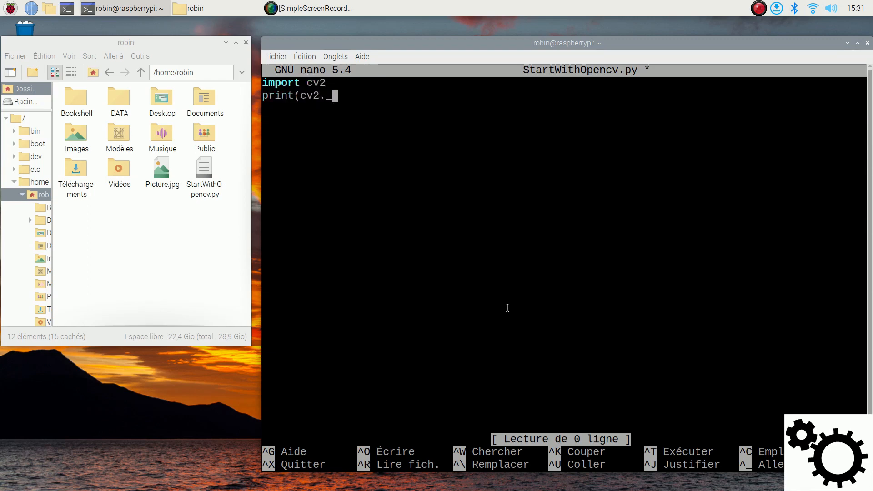
{"action": "type", "text": "__versio"}
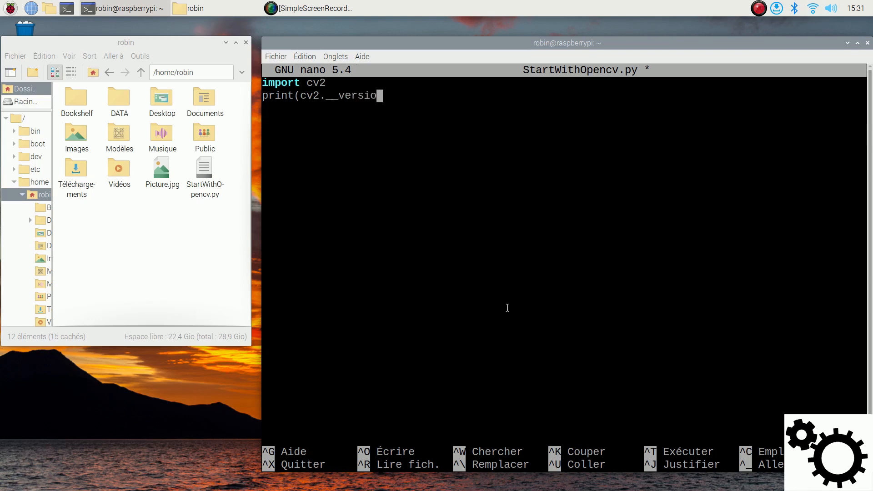
{"action": "type", "text": "n__"}
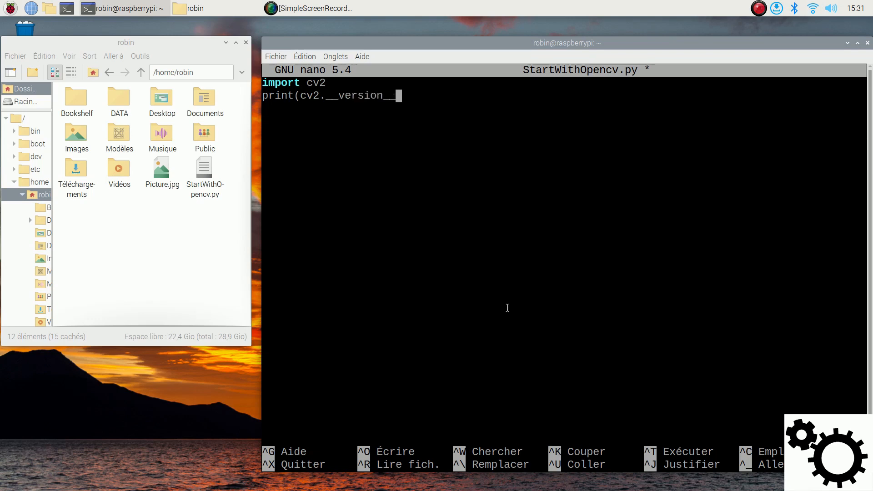
{"action": "type", "text": ")"}
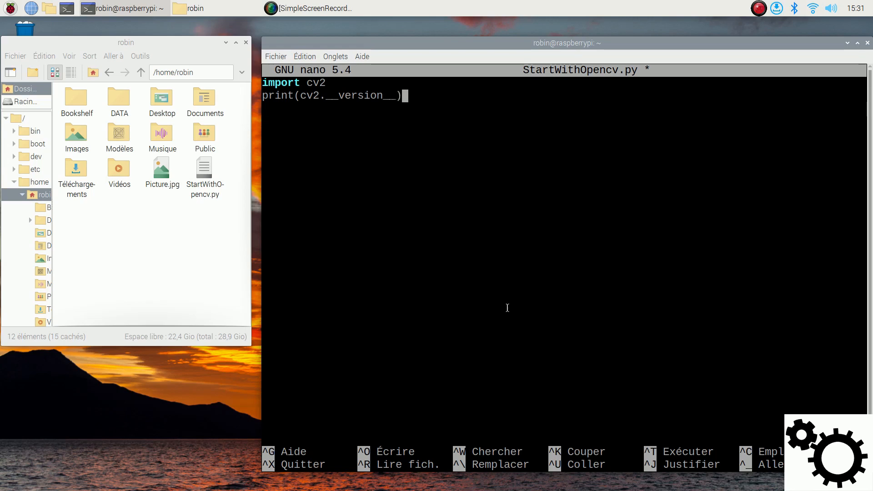
{"action": "key", "text": "Return"}
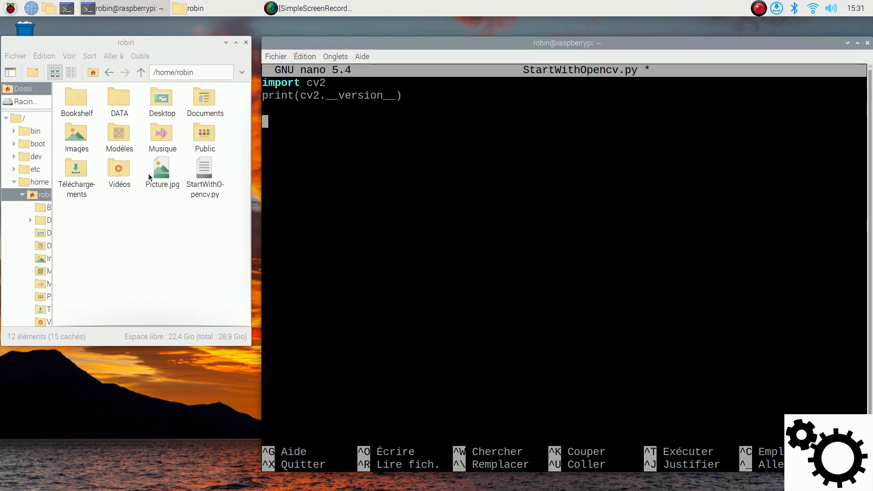
- View Picture.jpg from the file manager and close the viewer
{"action": "left_click", "coordinate": [162, 168]}
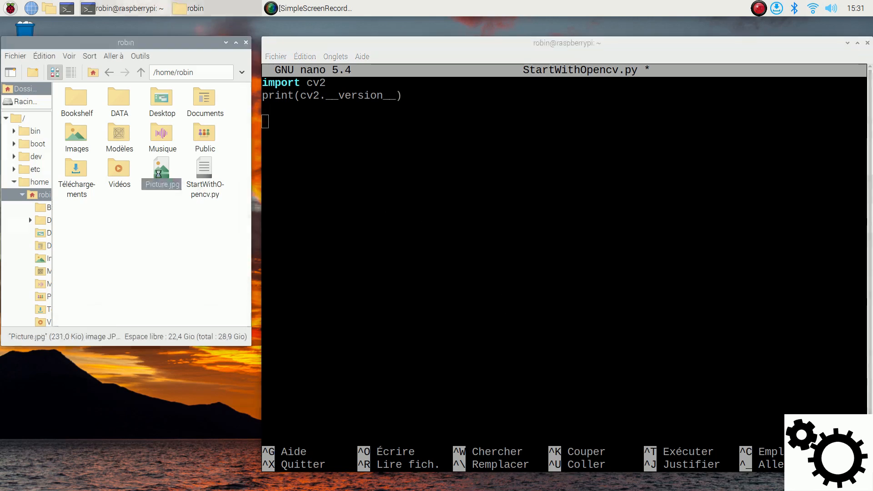
{"action": "double_click", "coordinate": [161, 170]}
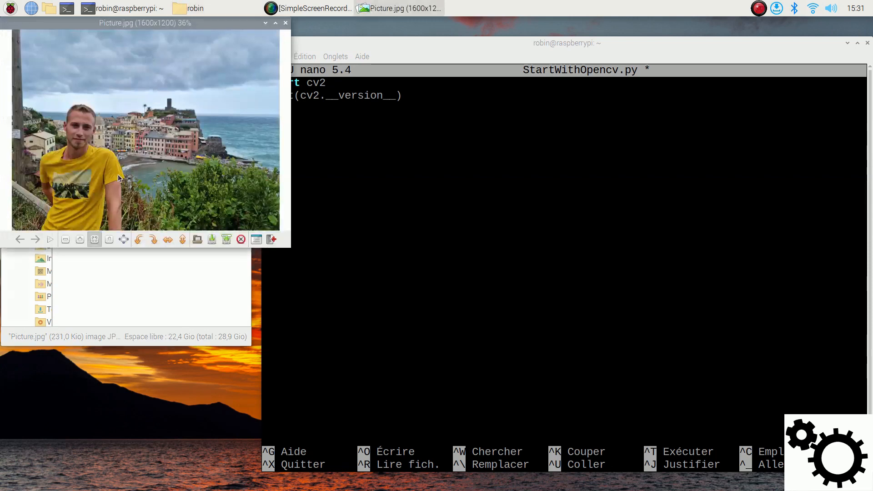
{"action": "mouse_move", "coordinate": [282, 22]}
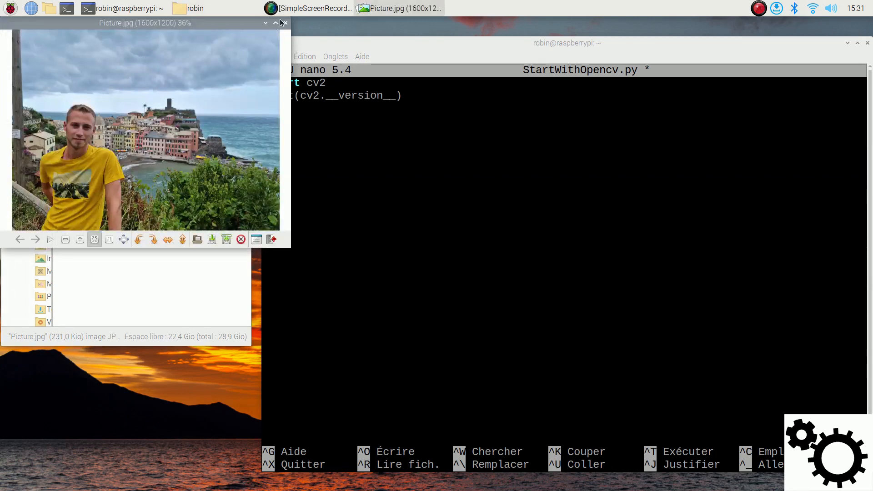
{"action": "left_click", "coordinate": [284, 23]}
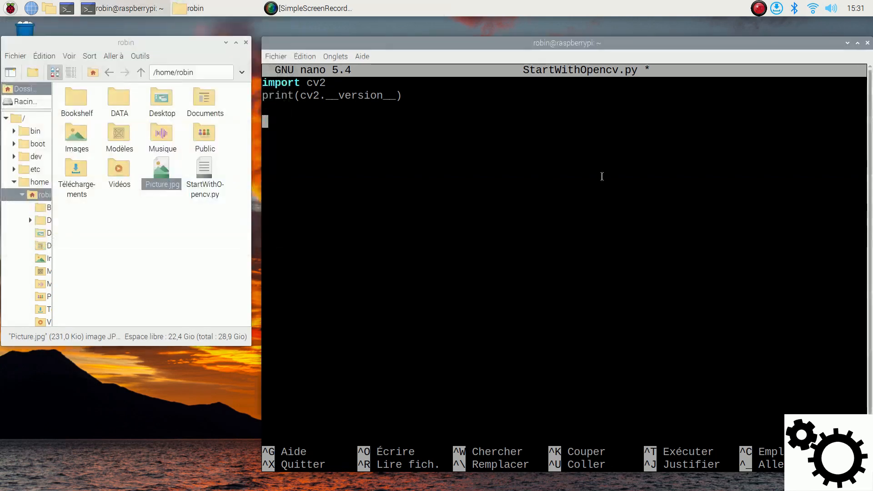
- Load Picture.jpg with cv2.imread and print "Dimensions = " with image.shape
{"action": "type", "text": "ima"}
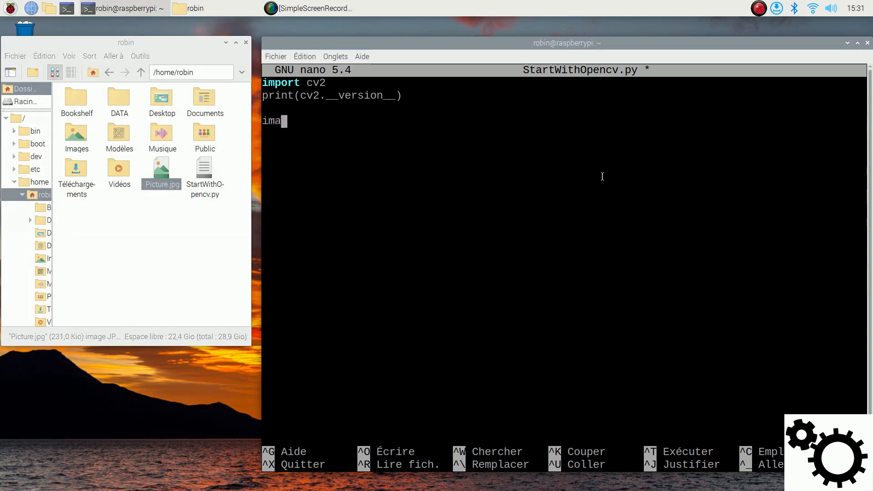
{"action": "type", "text": "ge = c"}
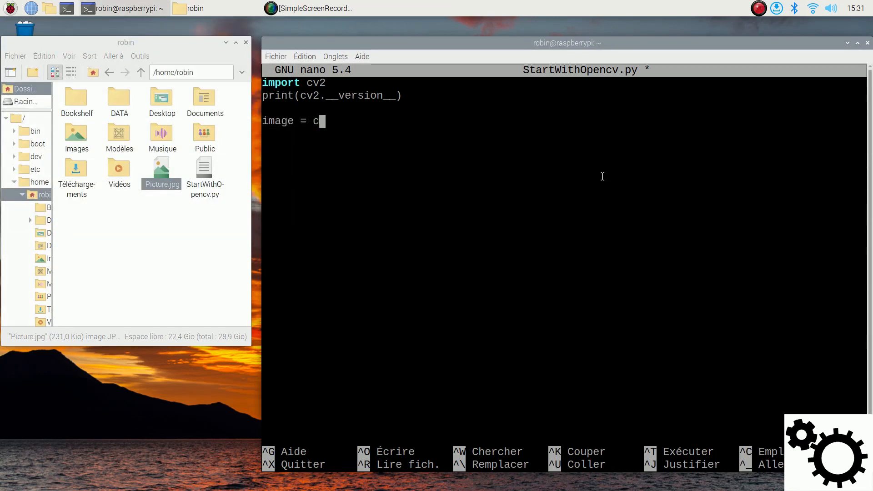
{"action": "type", "text": "v2.imre"}
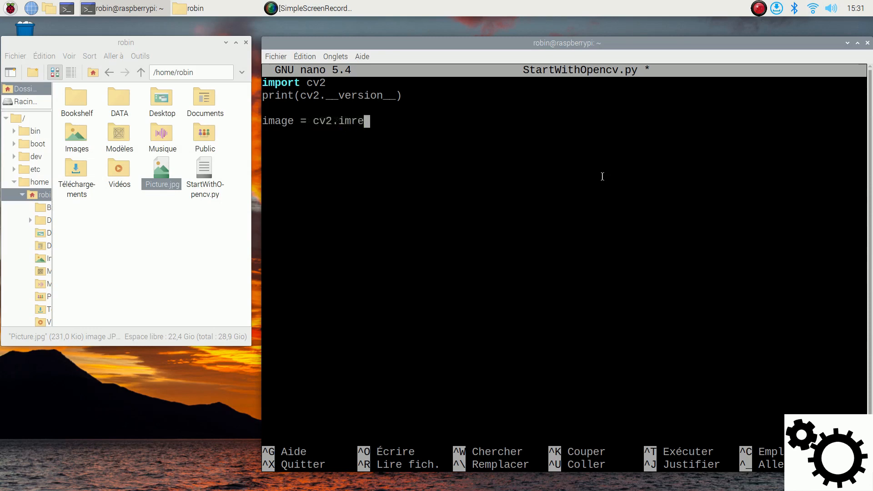
{"action": "type", "text": "ad(\""}
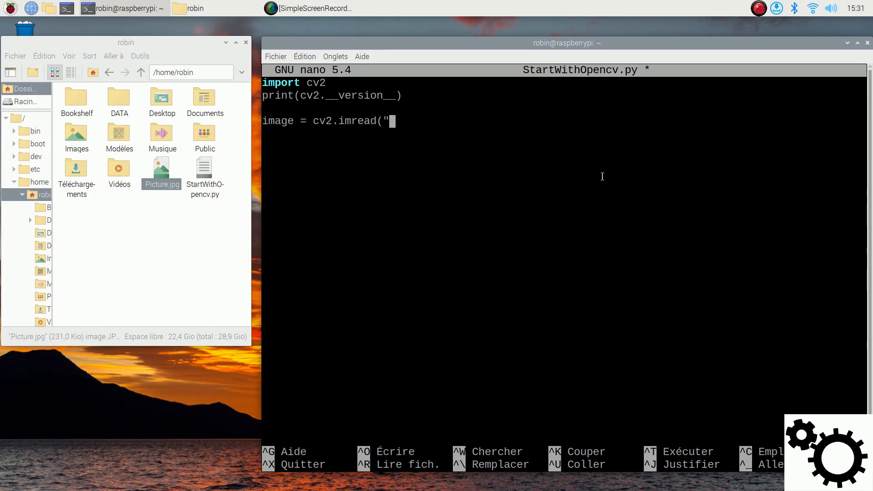
{"action": "type", "text": "Picture"}
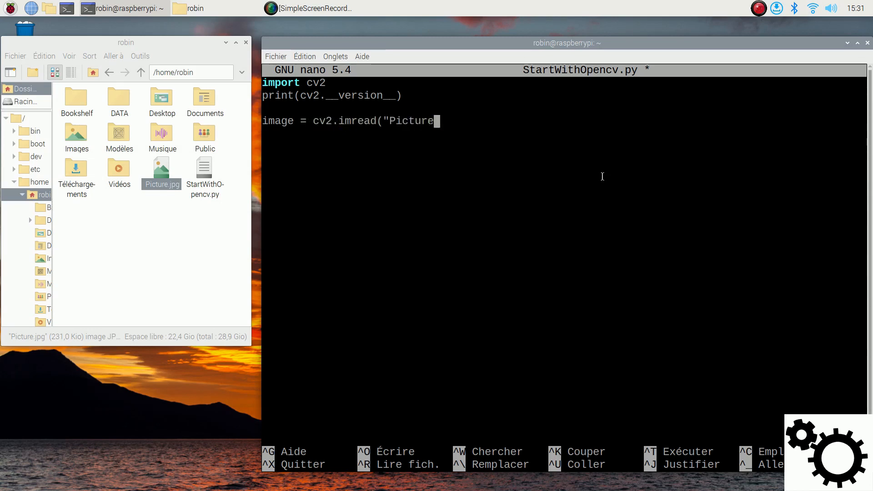
{"action": "type", "text": ".jpg\")"}
{"action": "type", "text": "print"}
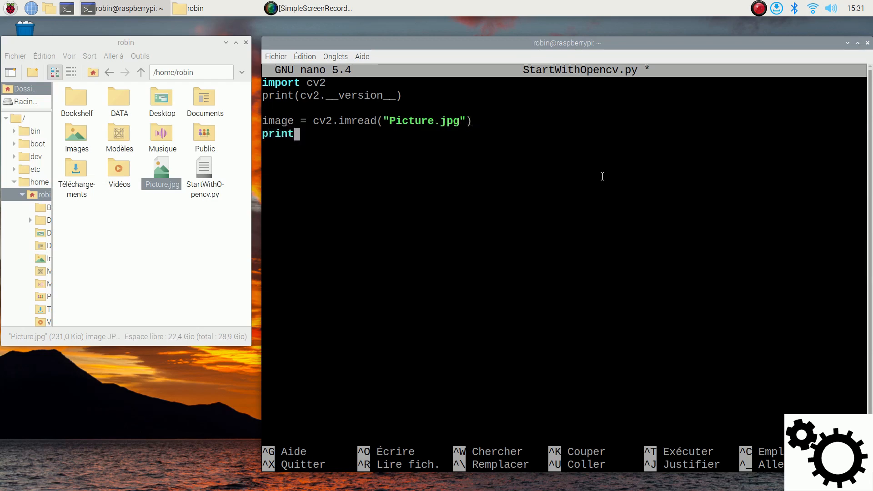
{"action": "type", "text": "(\"Dimen"}
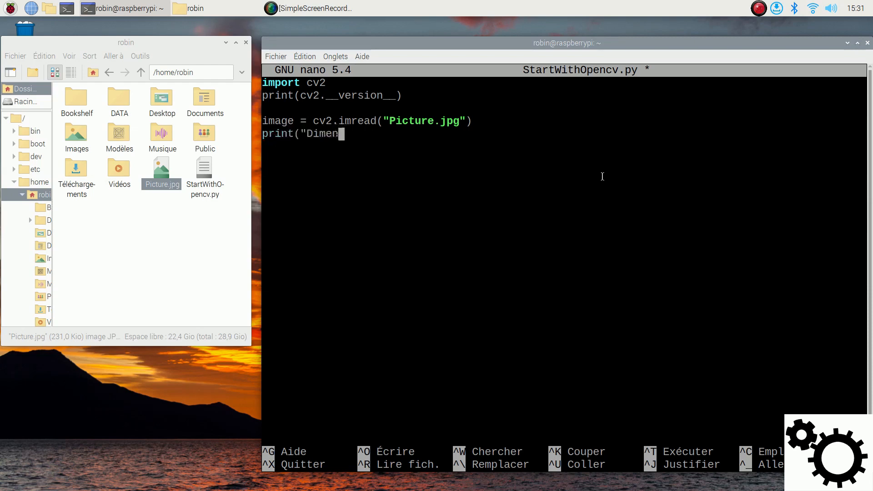
{"action": "type", "text": "sions ="}
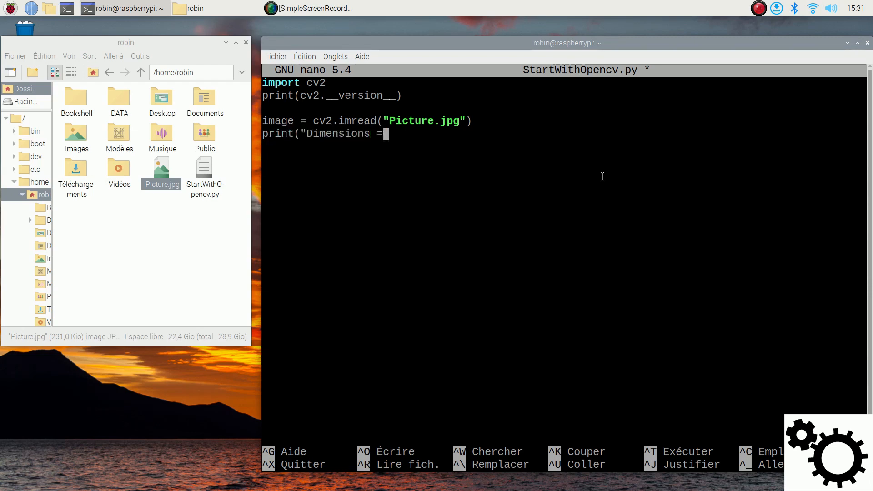
{"action": "type", "text": "\","}
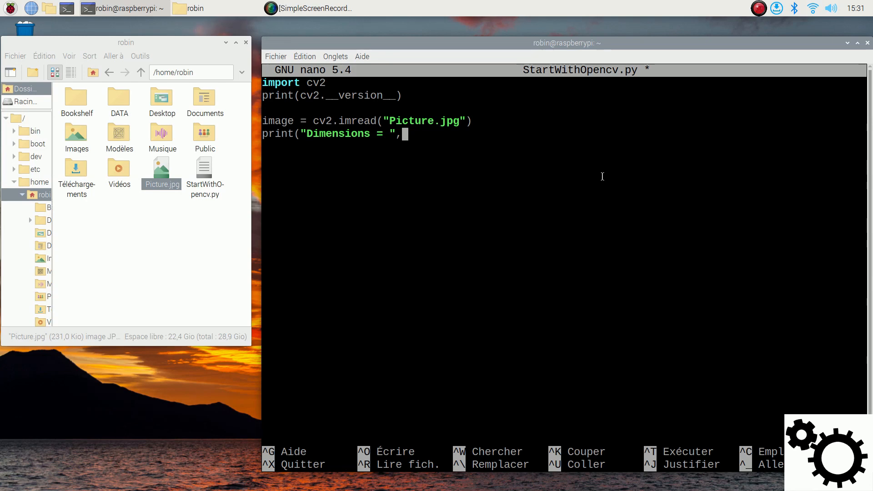
{"action": "type", "text": "image.sha"}
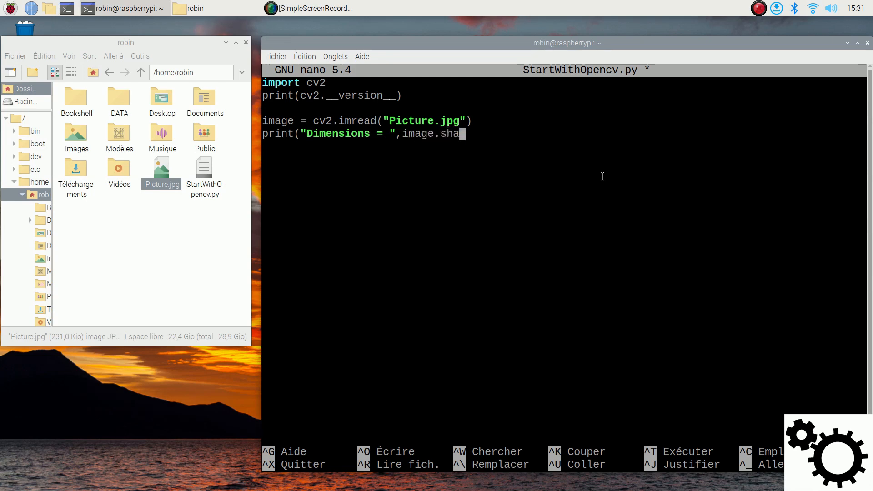
{"action": "type", "text": "pe)"}
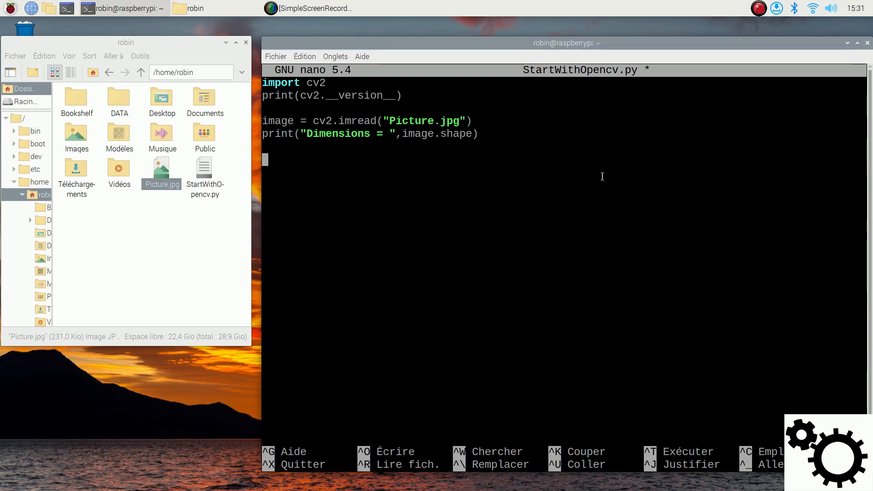
- Show the image in a "Preview" window with cv2.imshow and wait with cv2.waitKey(0)
{"action": "type", "text": "cv"}
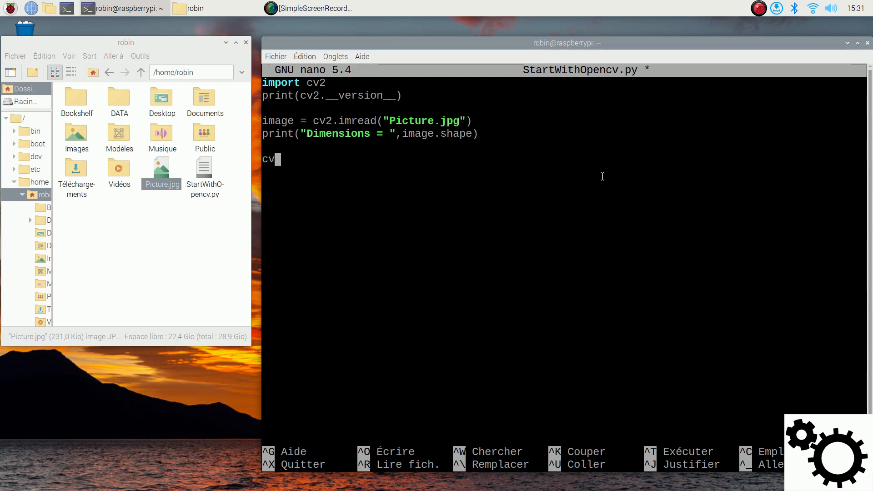
{"action": "type", "text": ".imsh"}
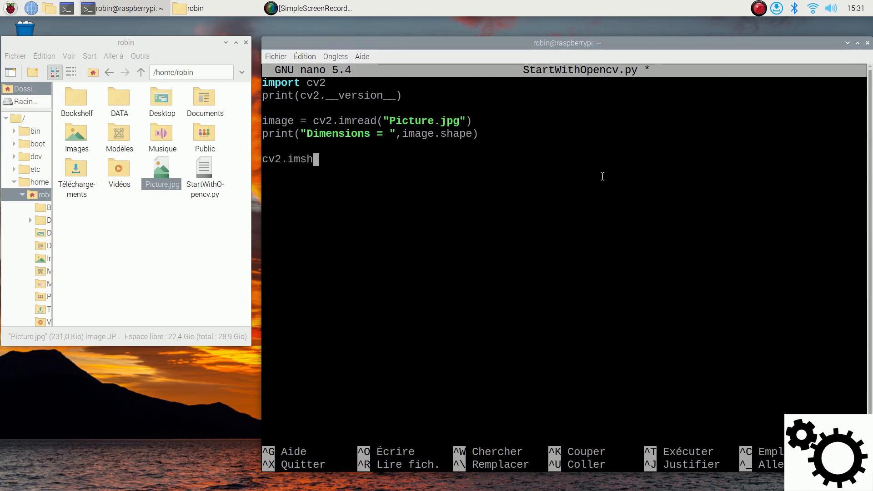
{"action": "type", "text": "ow("}
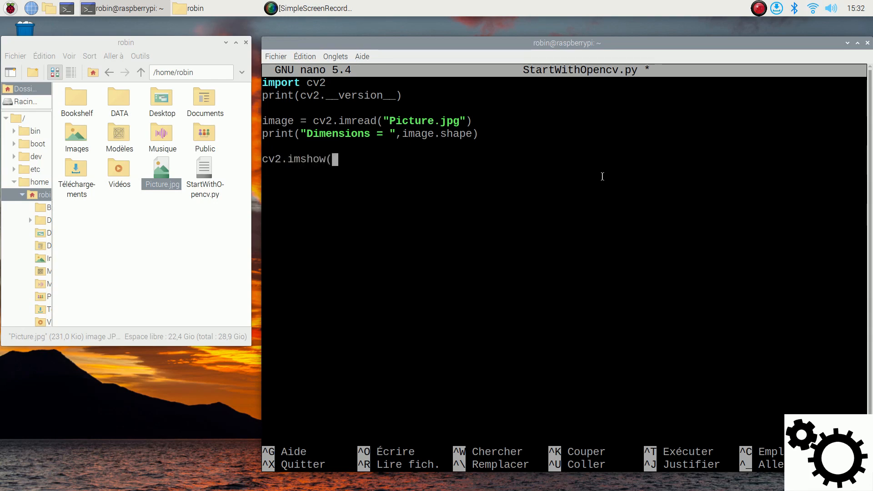
{"action": "type", "text": "\"Previe"}
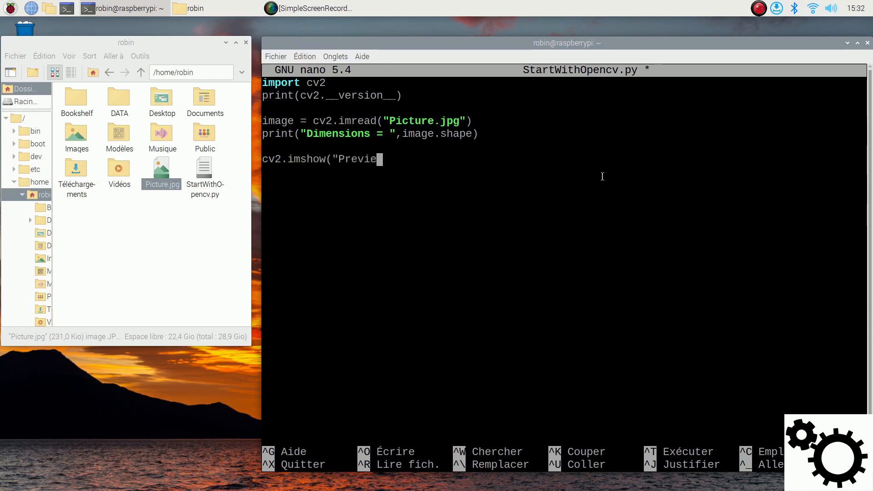
{"action": "type", "text": "w\",ima"}
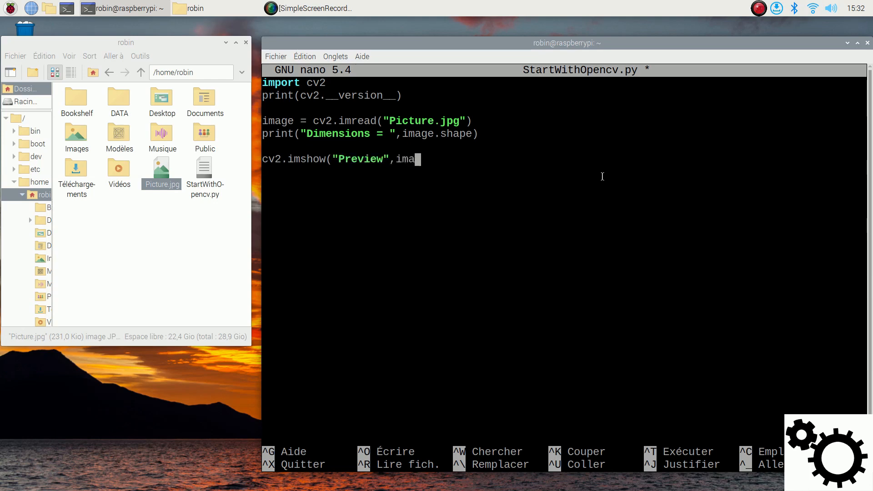
{"action": "type", "text": "ge)"}
{"action": "type", "text": "cv2."}
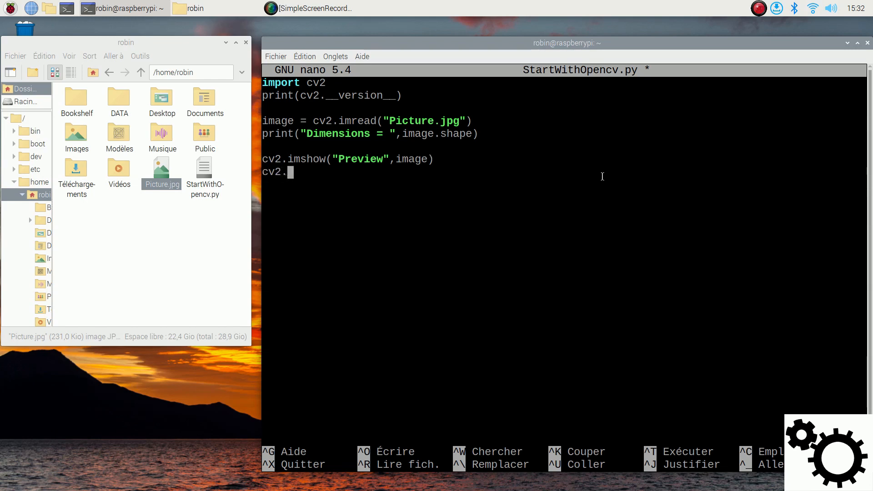
{"action": "type", "text": "wait"}
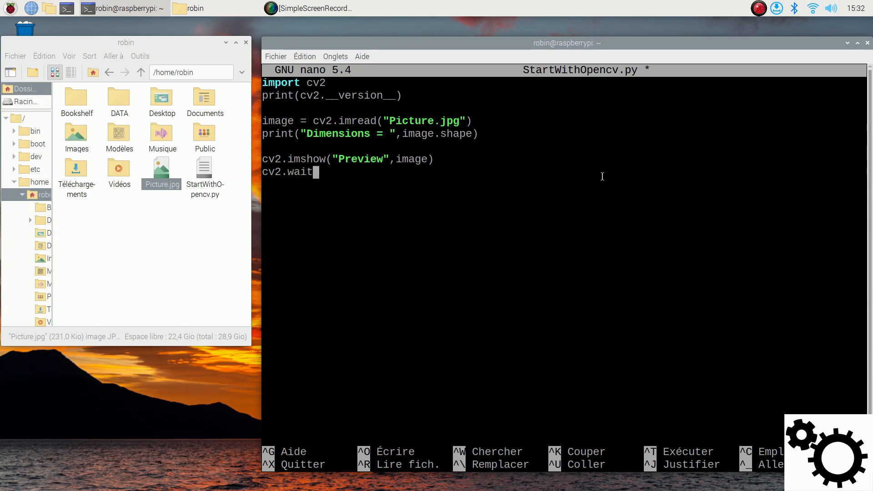
{"action": "type", "text": "Key(0"}
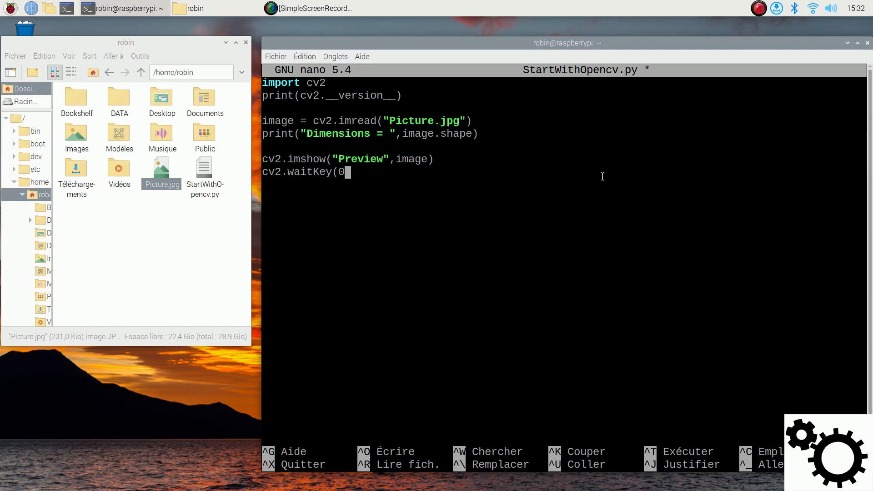
{"action": "type", "text": ")"}
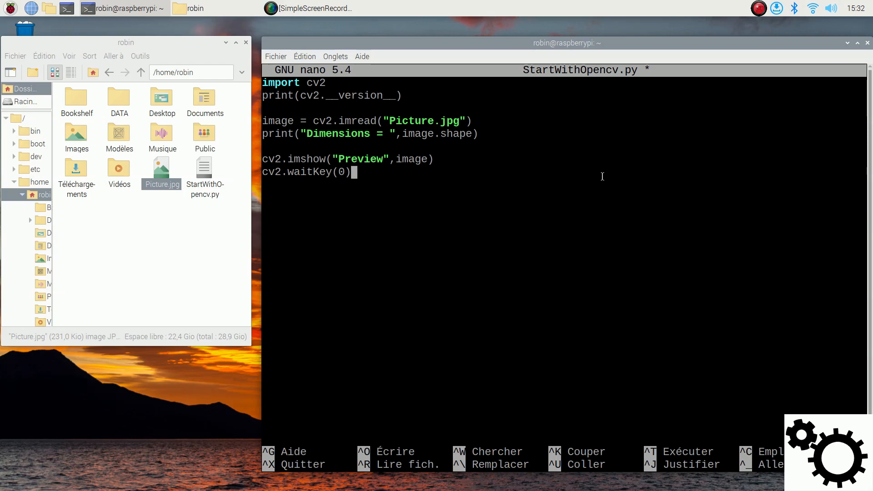
{"action": "key", "text": "Return"}
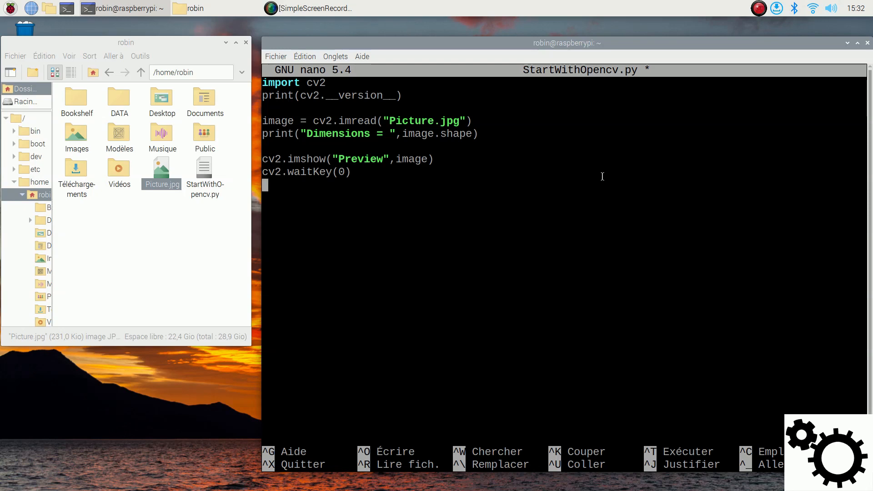
- Add cv2.destroyAllWindows() and save the script on exit
{"action": "type", "text": "cv2.de"}
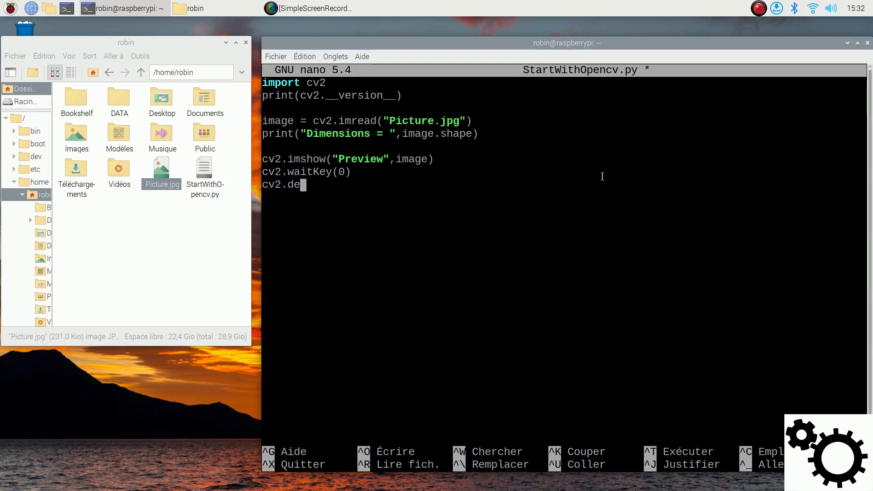
{"action": "type", "text": "stroy"}
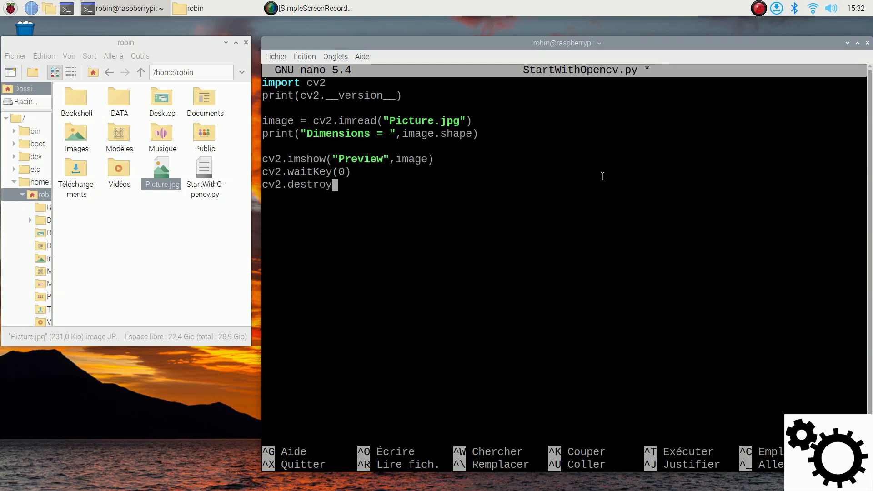
{"action": "type", "text": "AllWind"}
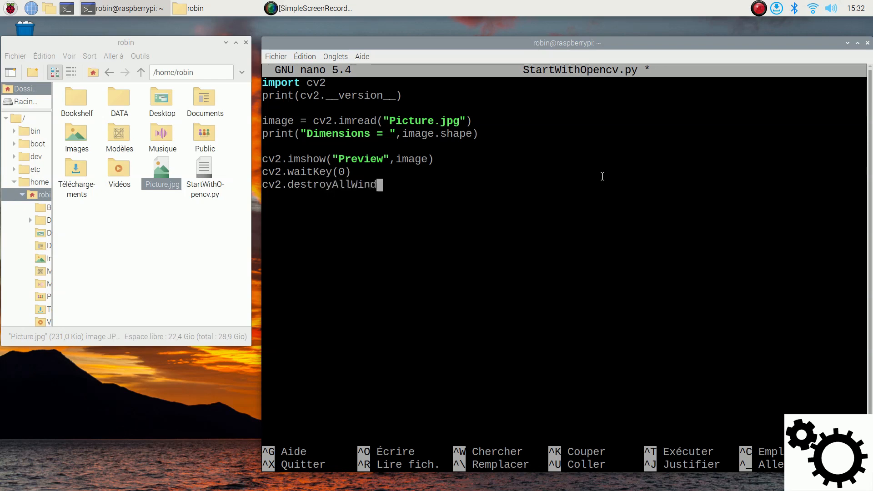
{"action": "type", "text": "ows()"}
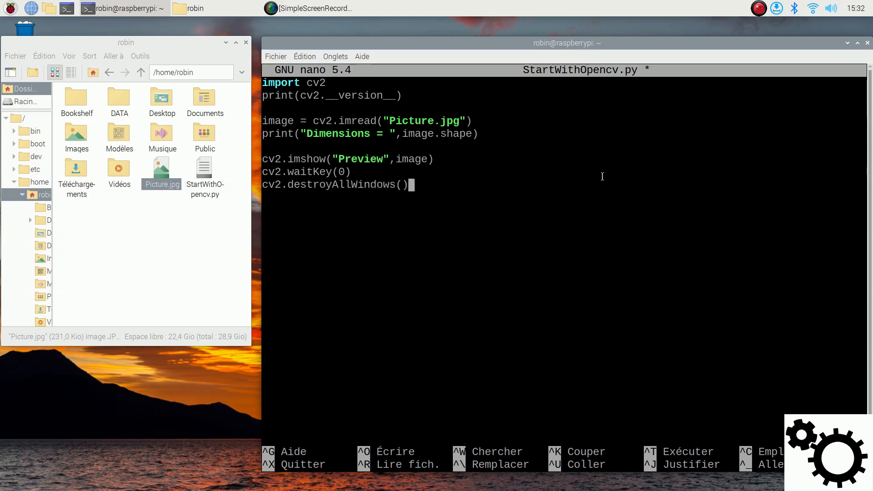
{"action": "key", "text": "ctrl+x"}
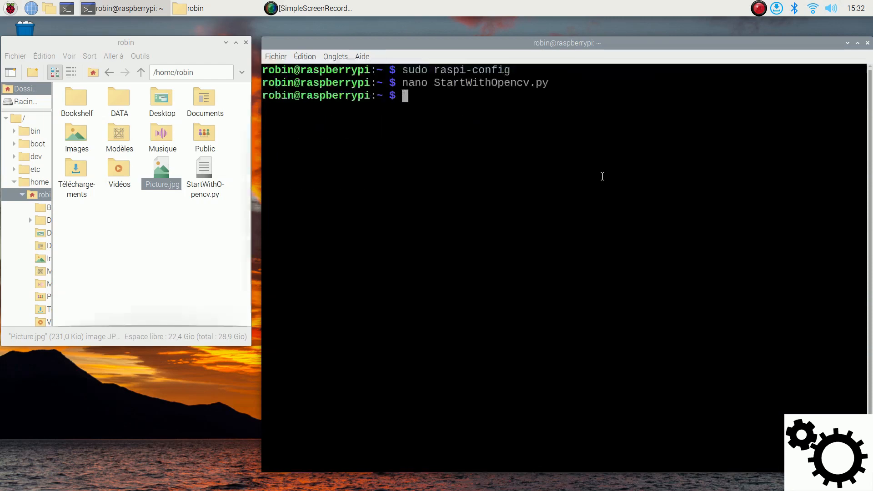
- Run python StartWithOpencv.py, see the Preview window, and close it with a key
{"action": "type", "text": "pyth"}
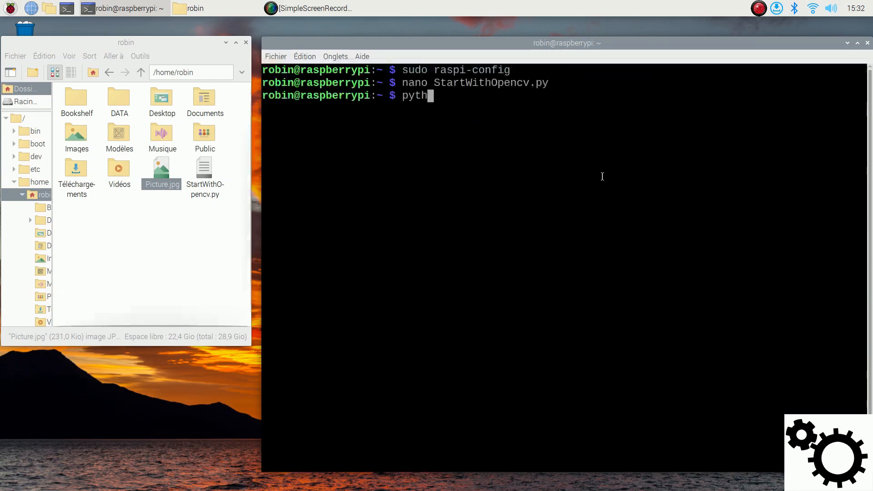
{"action": "type", "text": "on StartWithOp"}
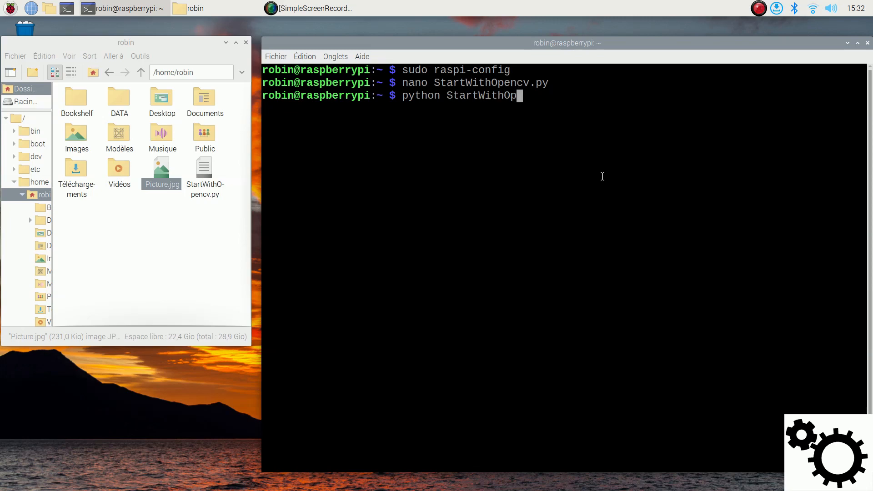
{"action": "type", "text": "encv.py"}
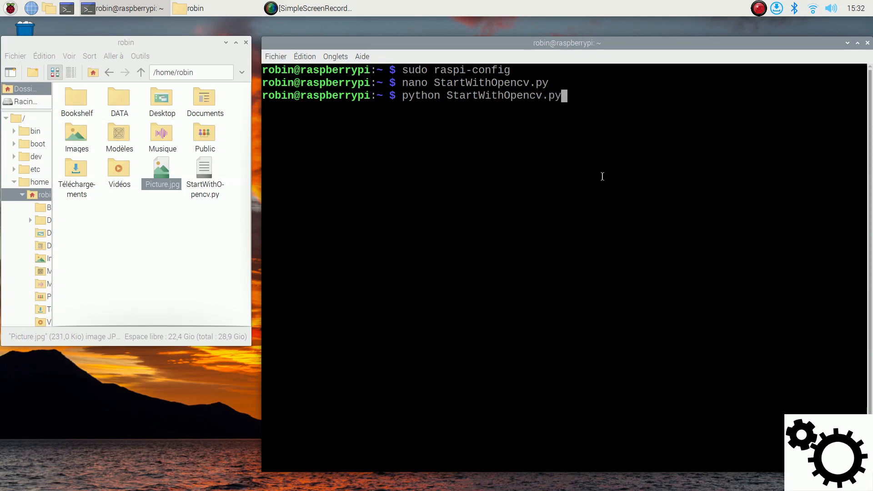
{"action": "key", "text": "Return"}
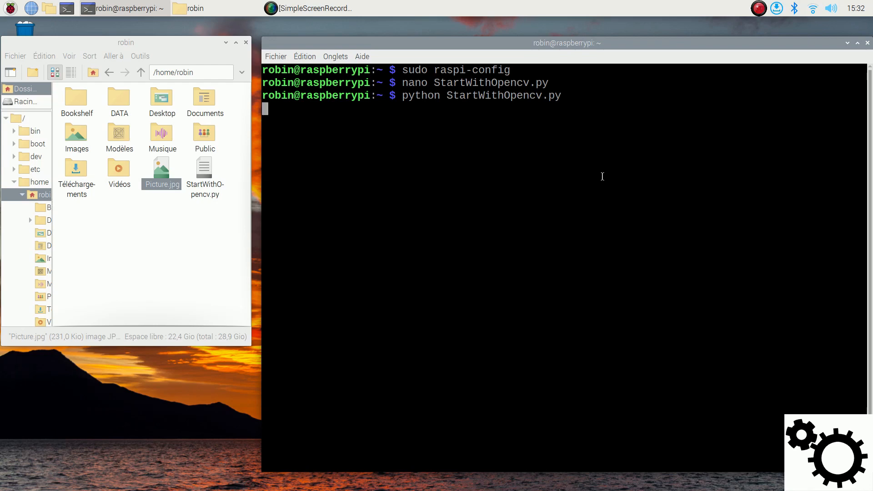
{"action": "key", "text": "Return"}
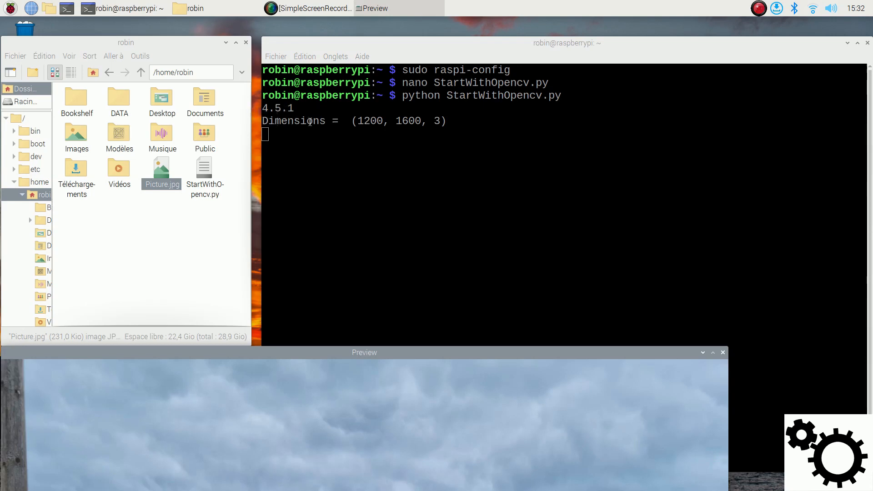
{"action": "mouse_move", "coordinate": [454, 146]}
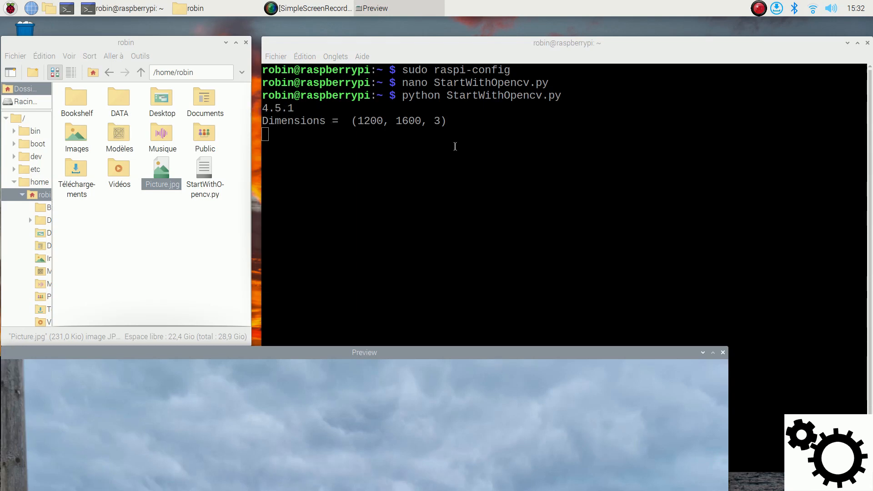
{"action": "mouse_move", "coordinate": [482, 352]}
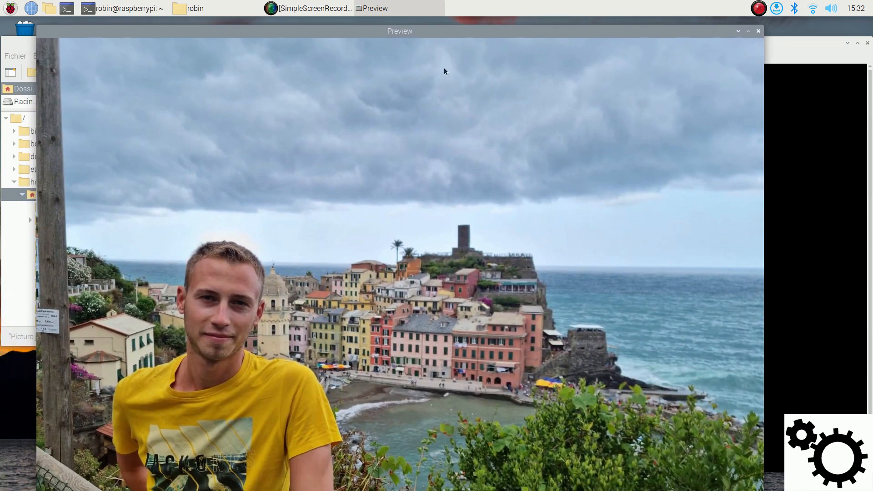
{"action": "mouse_move", "coordinate": [440, 214]}
{"action": "type", "text": "python StartWithOpencv.py"}
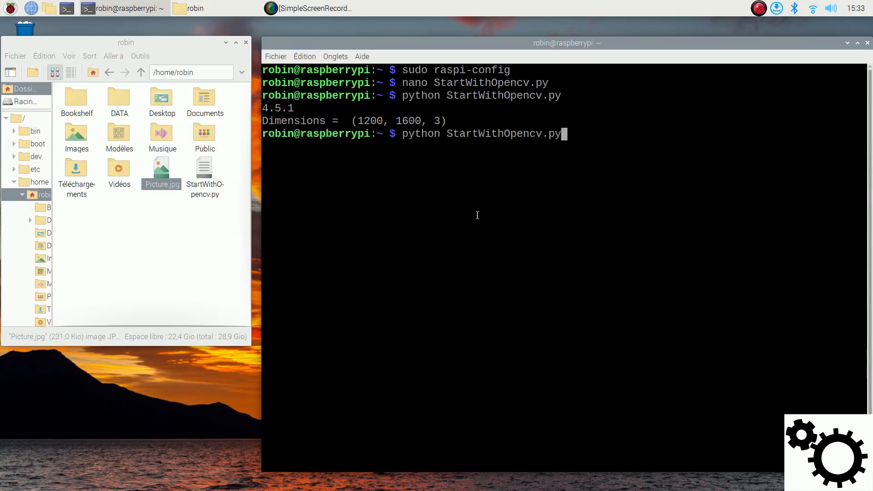
- Reopen the script and add image = cv2.resize(image,(400,300))
{"action": "key", "text": "Return"}
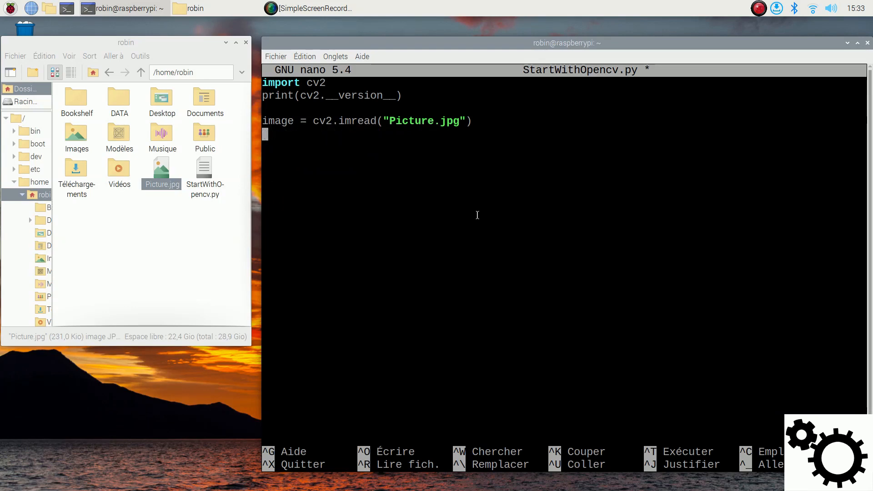
{"action": "type", "text": "imag"}
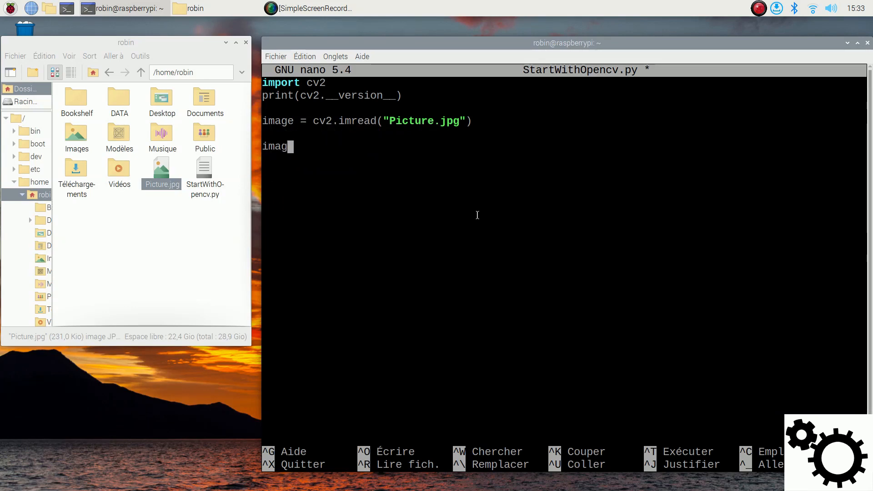
{"action": "type", "text": "e = cv"}
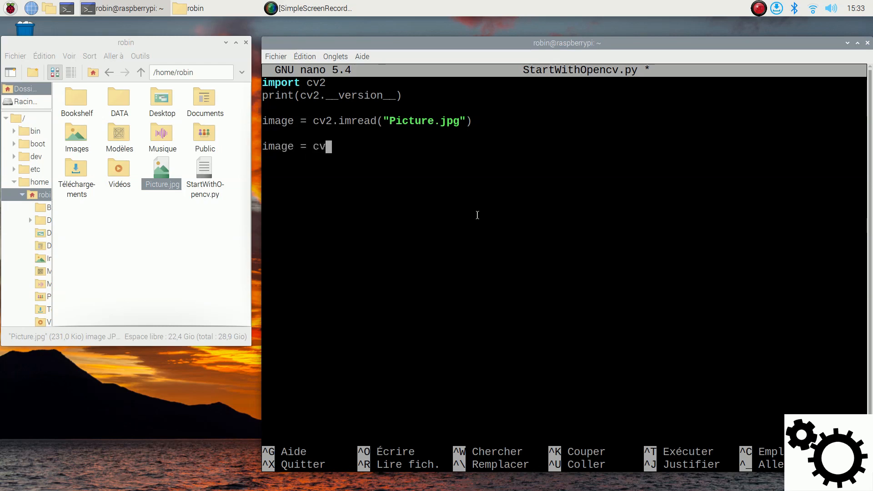
{"action": "type", "text": ".resize"}
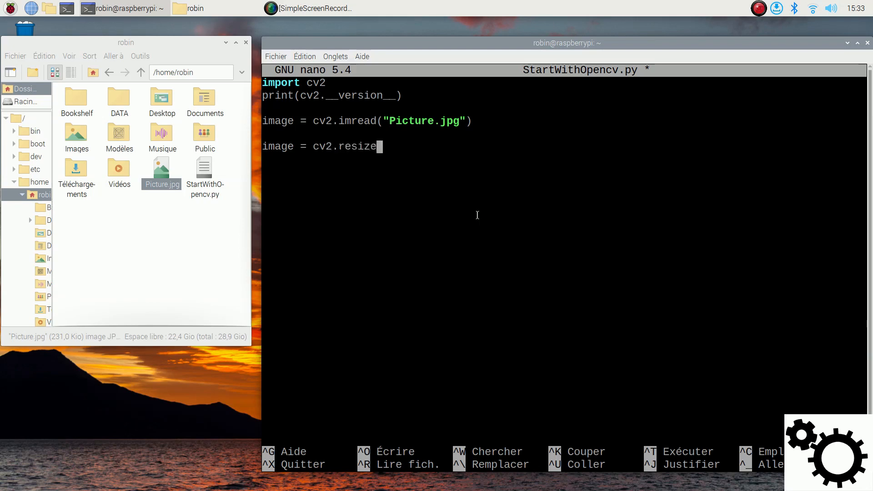
{"action": "type", "text": "("}
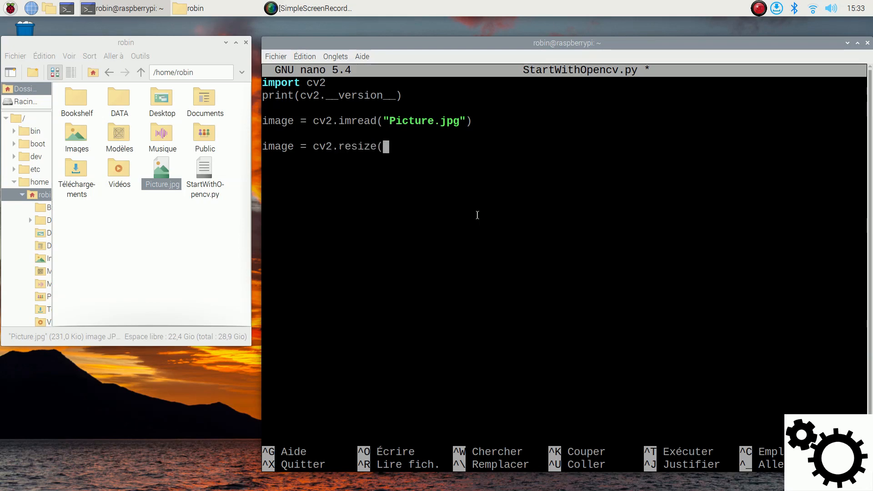
{"action": "type", "text": "image,"}
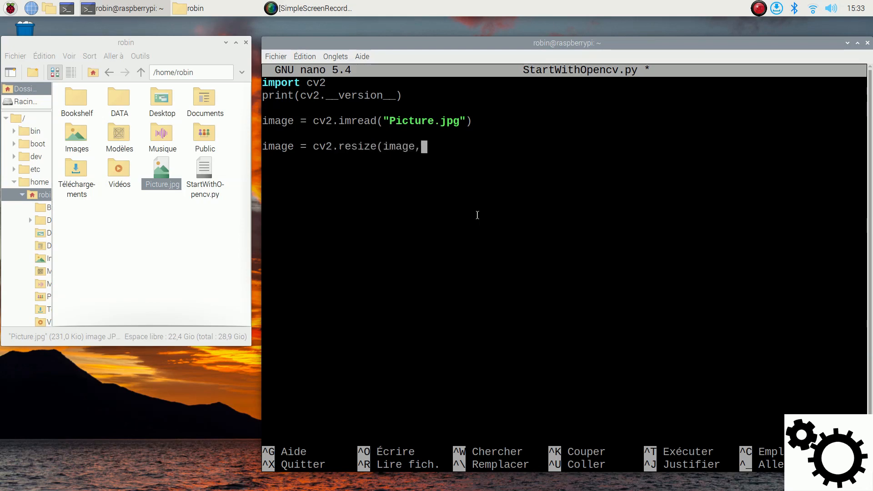
{"action": "type", "text": "(4"}
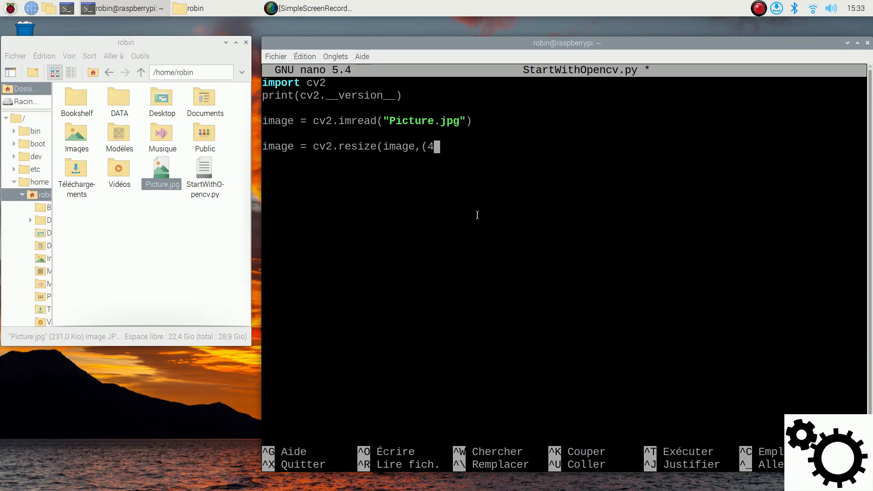
{"action": "type", "text": "00,30"}
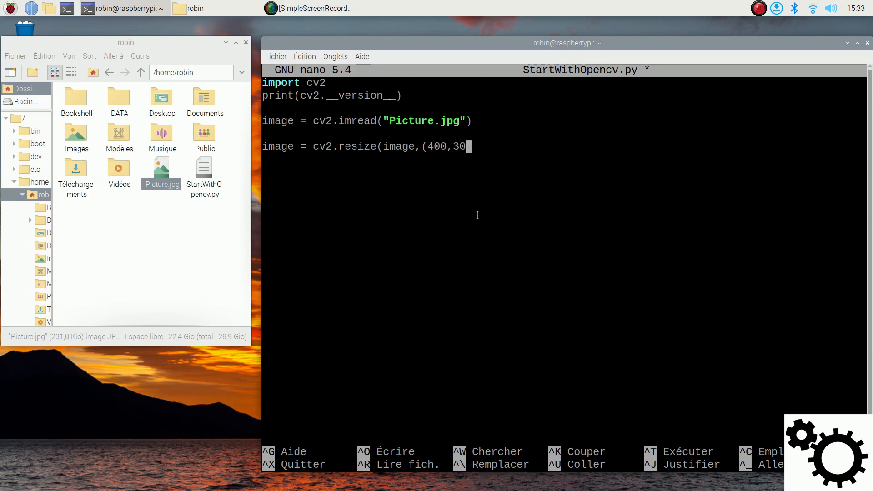
{"action": "type", "text": "0))"}
{"action": "type", "text": "prin"}
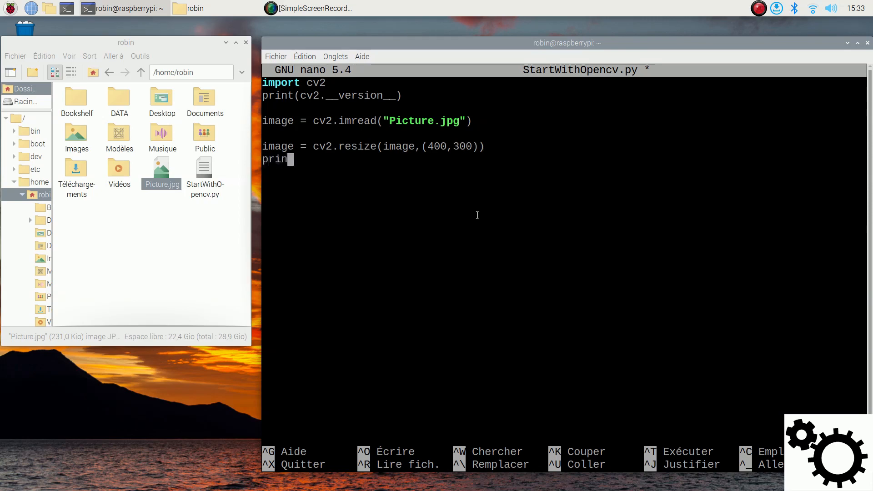
- Add print("New dimensions = ",image.shape) and write the file out
{"action": "type", "text": "t(\""}
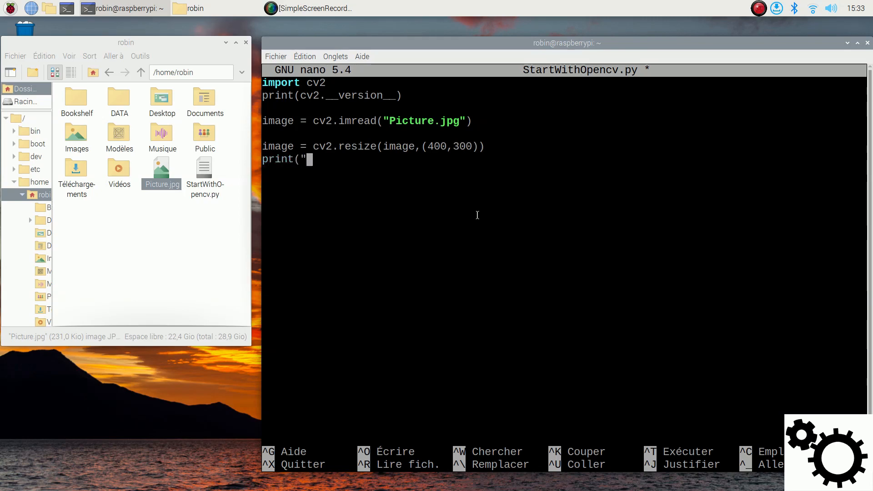
{"action": "type", "text": "New dimen"}
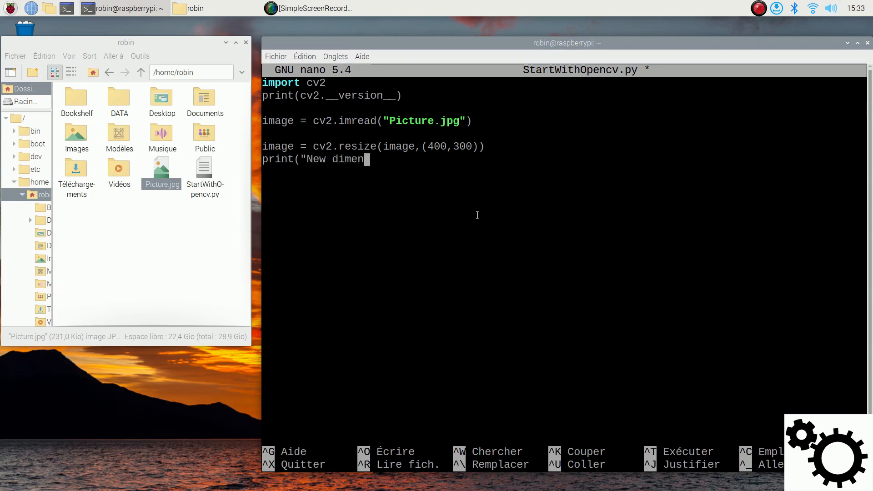
{"action": "type", "text": "sions ="}
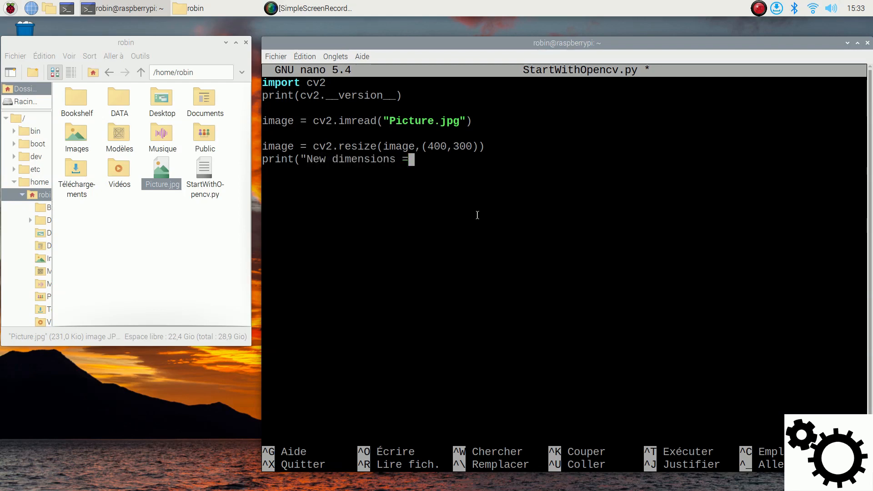
{"action": "type", "text": "\",image.sha"}
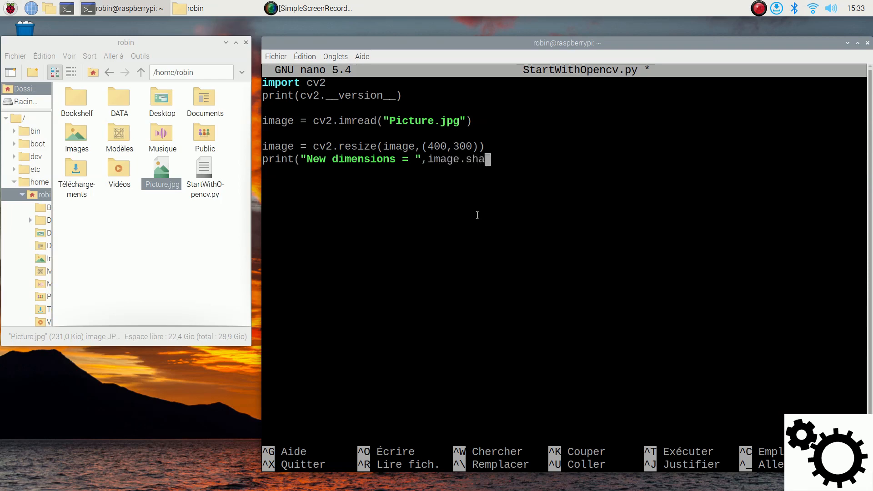
{"action": "type", "text": "pe)"}
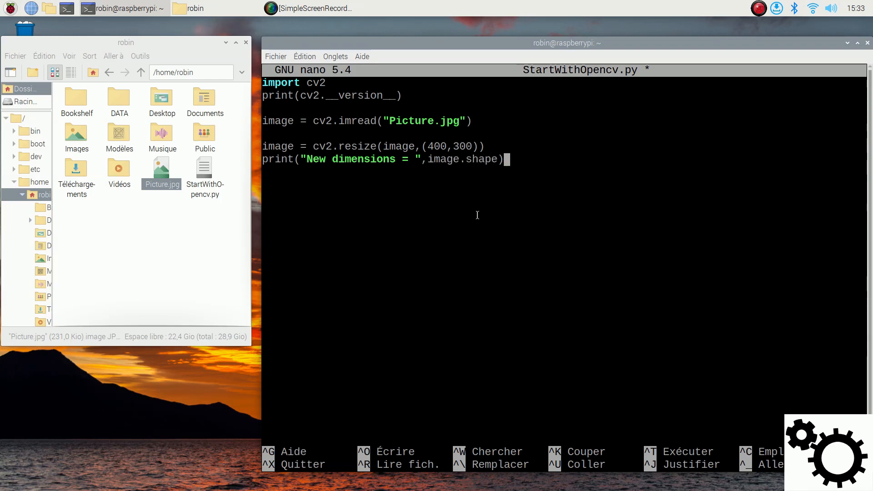
{"action": "key", "text": "ctrl+o"}
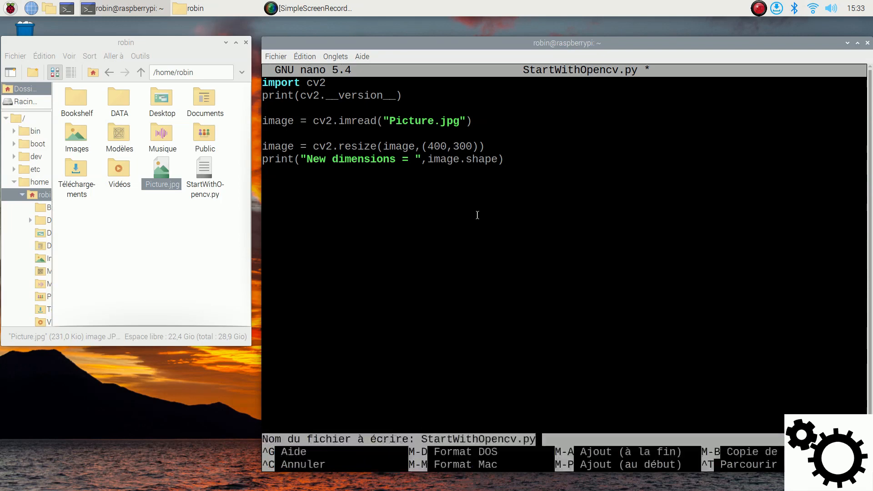
- Save, rerun the script to print New dimensions = (300, 400, 3), and recall nano StartWithOpencv.py
{"action": "key", "text": "Return"}
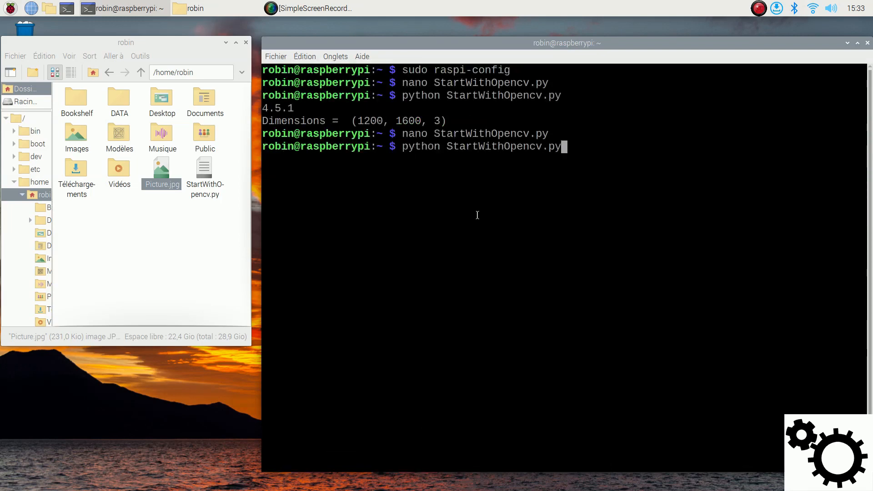
{"action": "key", "text": "Return"}
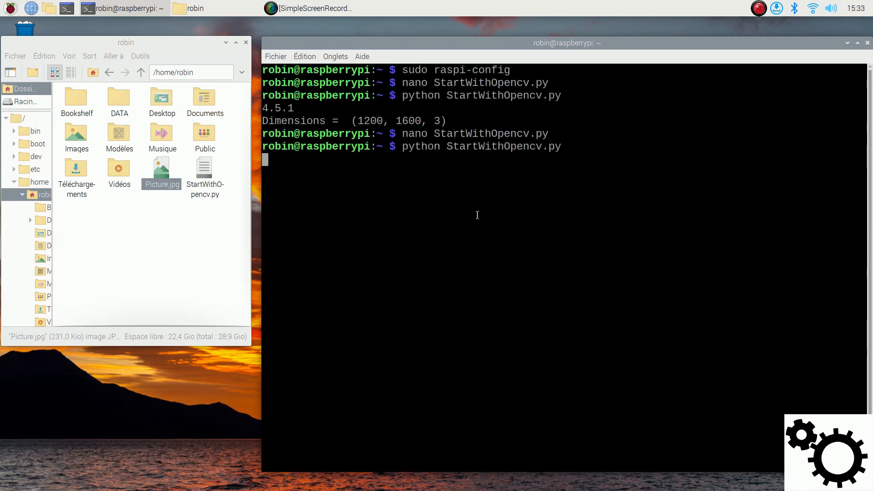
{"action": "key", "text": "Return"}
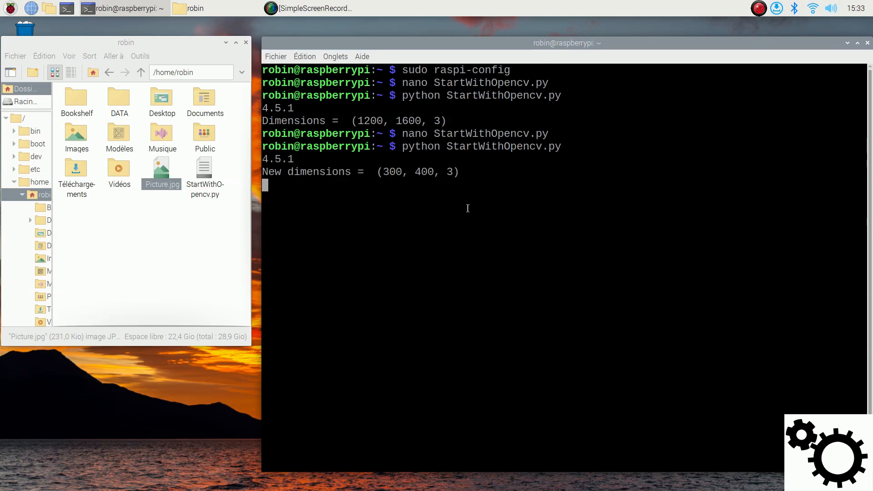
{"action": "key", "text": "Return"}
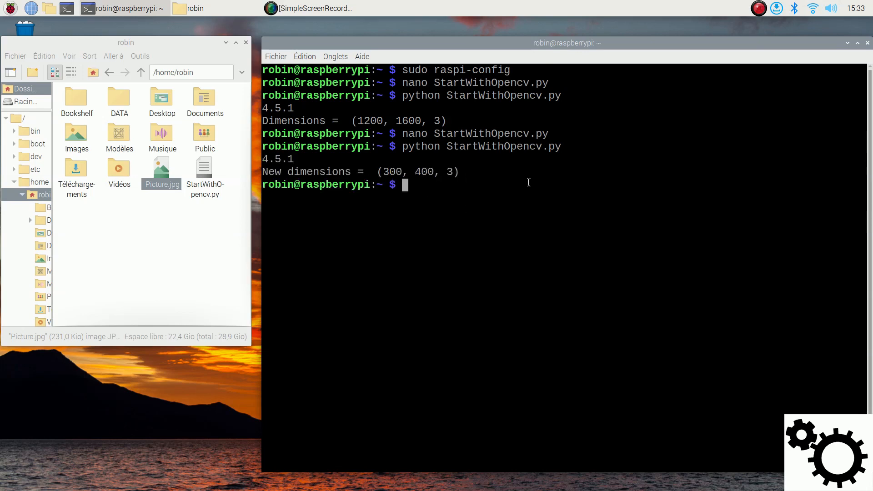
{"action": "type", "text": "nano StartWithOpencv.py"}
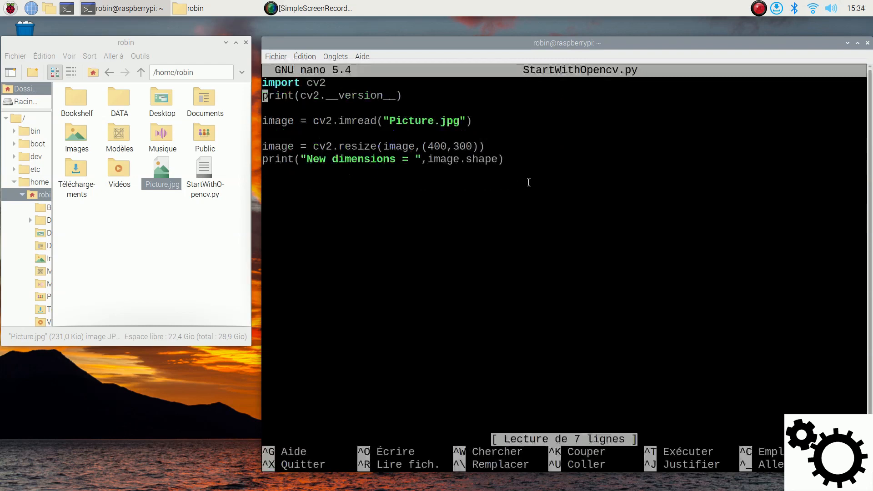
- Add cv2.imwrite("NewPicture.jpg",image) to the script and save it
{"action": "key", "text": "Return"}
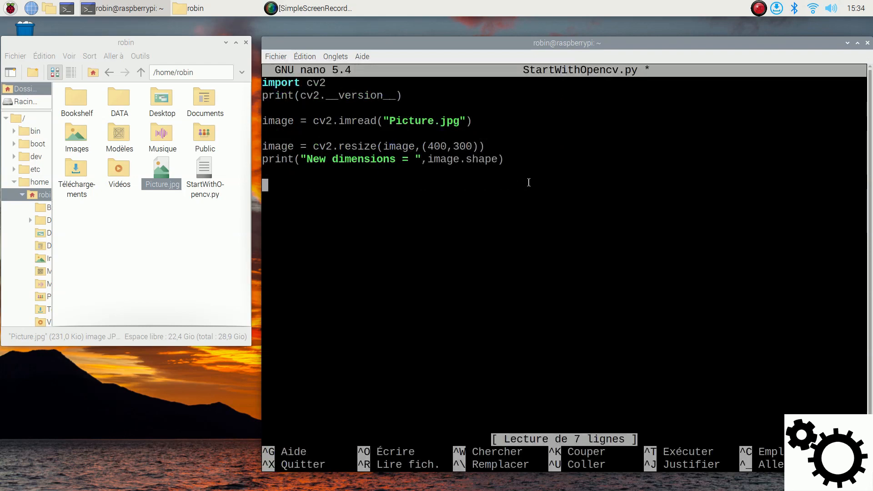
{"action": "type", "text": "cv2.imwr"}
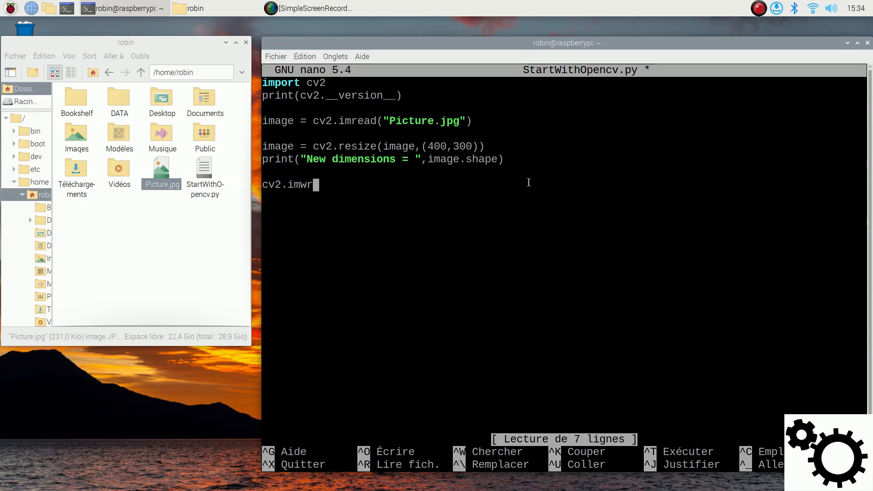
{"action": "type", "text": "ite(\""}
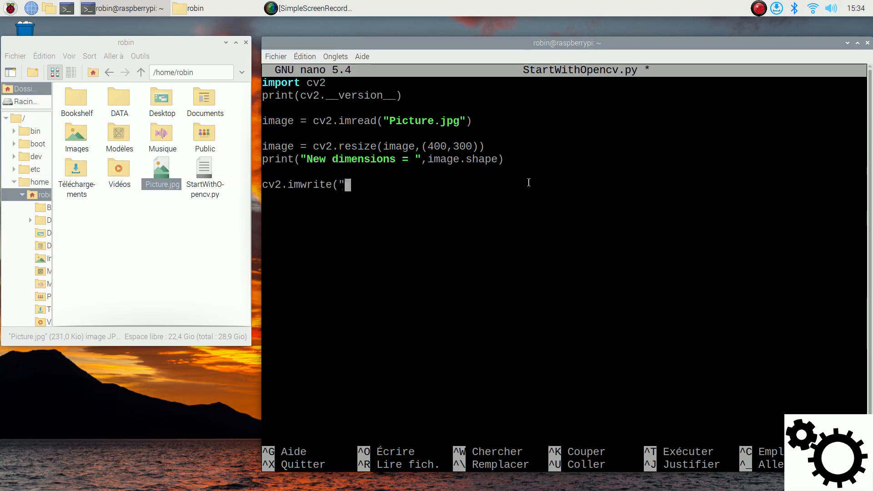
{"action": "type", "text": "NewPi"}
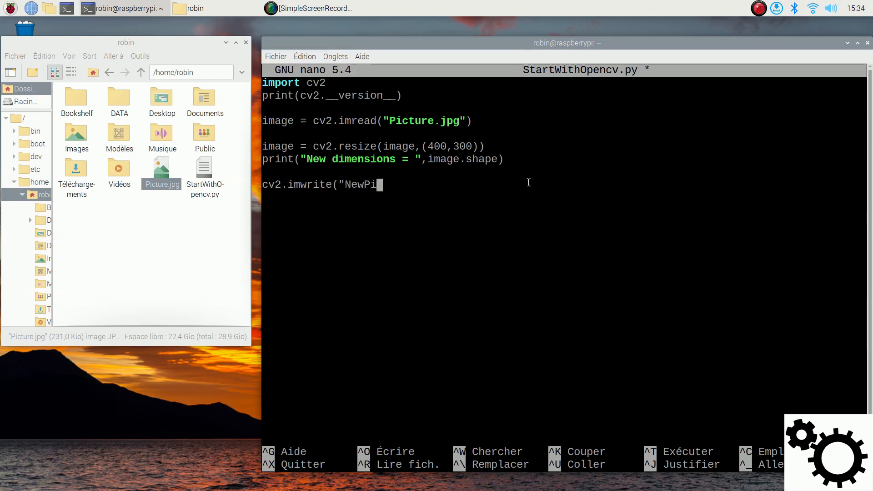
{"action": "type", "text": "cture.j"}
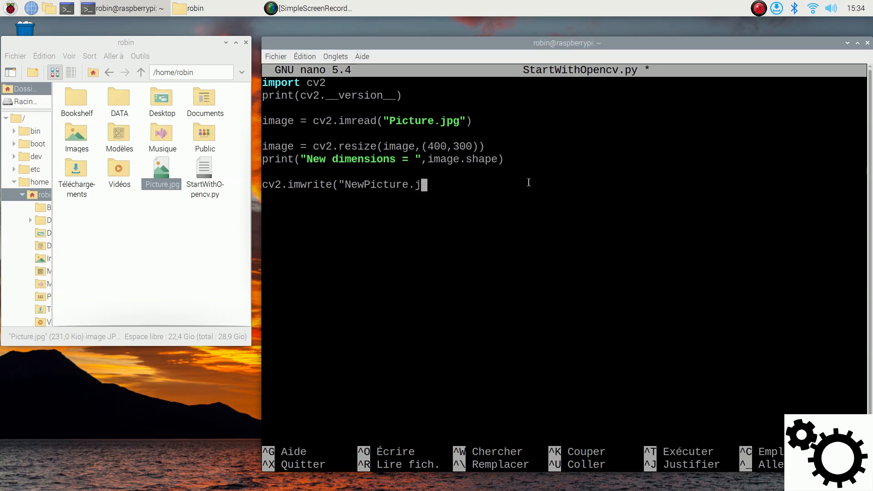
{"action": "type", "text": "pg\",i"}
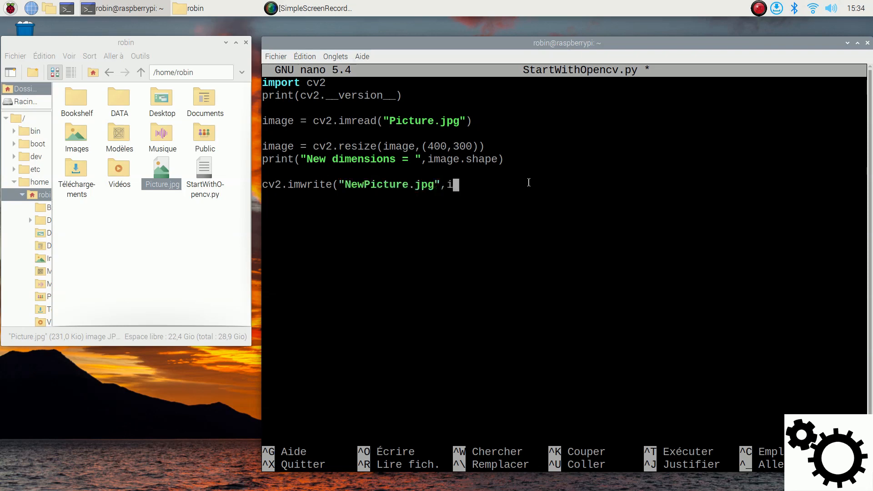
{"action": "type", "text": "mage)"}
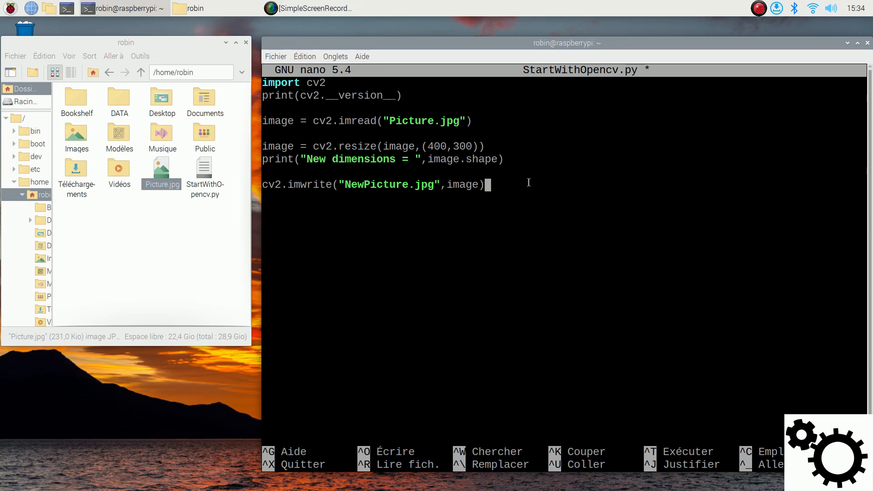
{"action": "key", "text": "ctrl+o"}
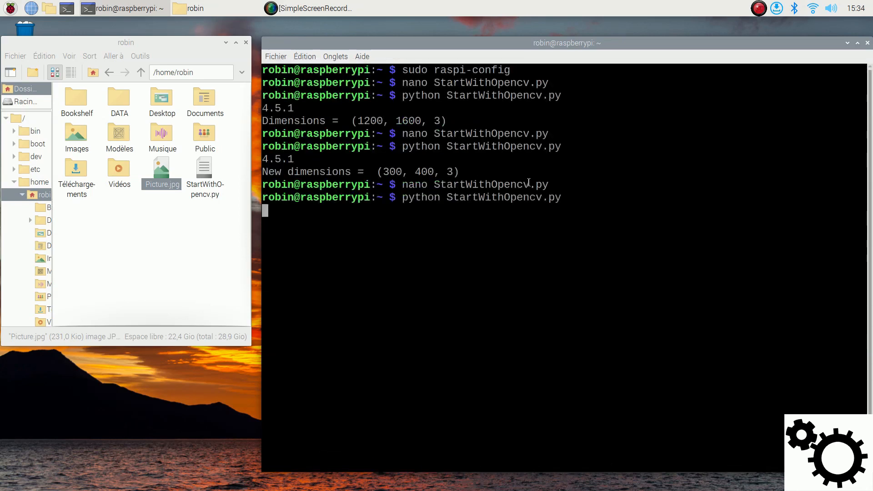
{"action": "mouse_move", "coordinate": [230, 212]}
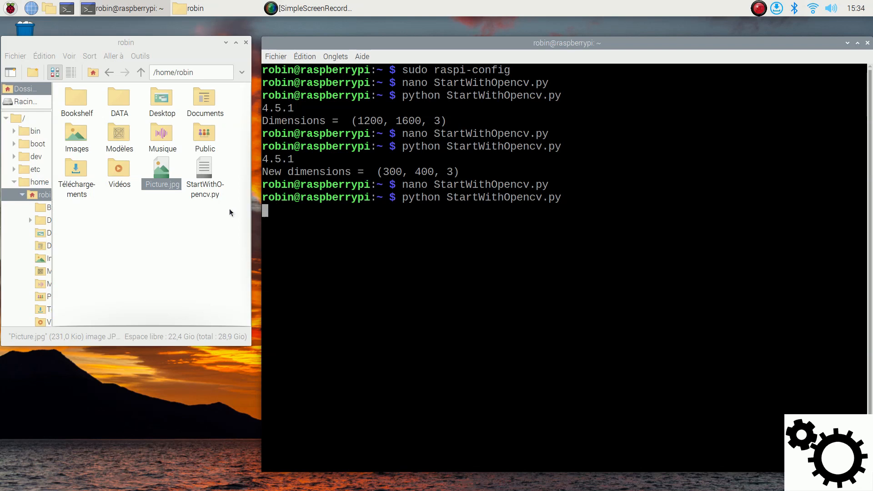
- Run the script, view the new 400×300 NewPicture.jpg from the file manager, and close it
{"action": "key", "text": "Return"}
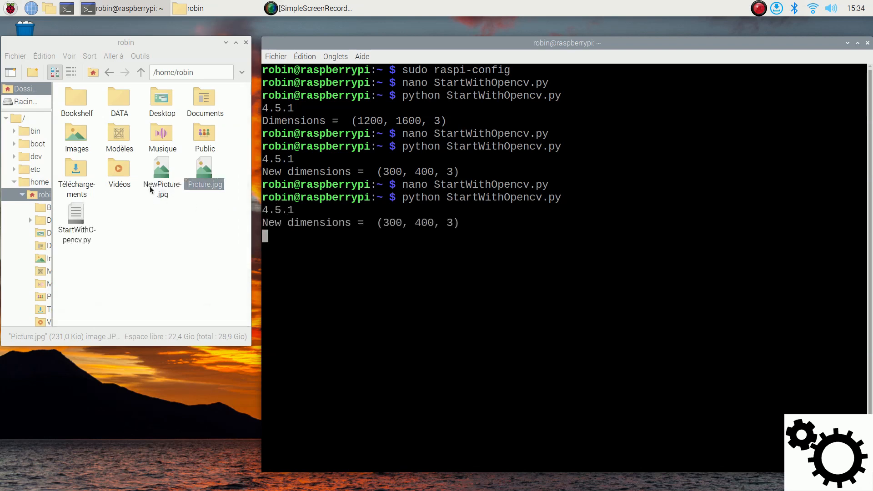
{"action": "left_click", "coordinate": [162, 170]}
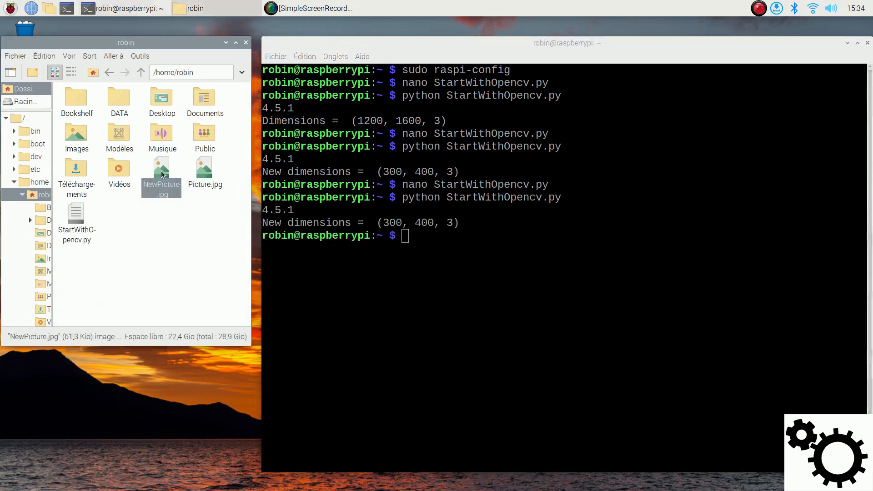
{"action": "double_click", "coordinate": [162, 167]}
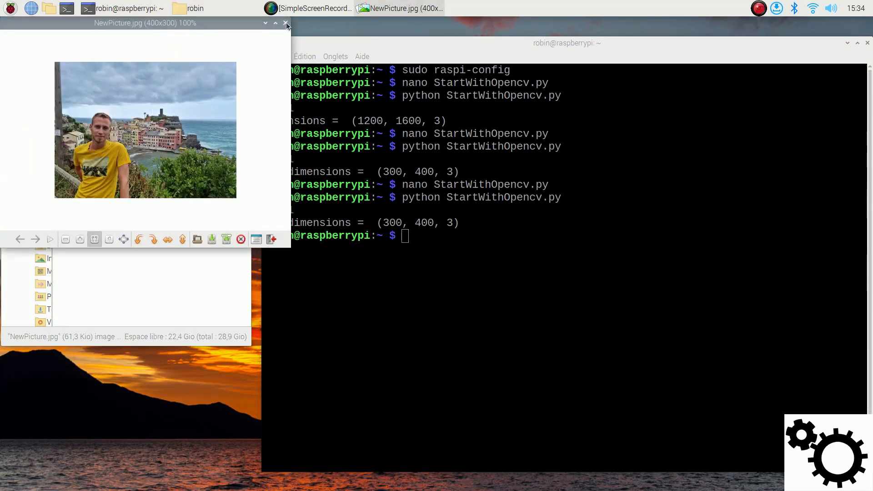
{"action": "left_click", "coordinate": [286, 23]}
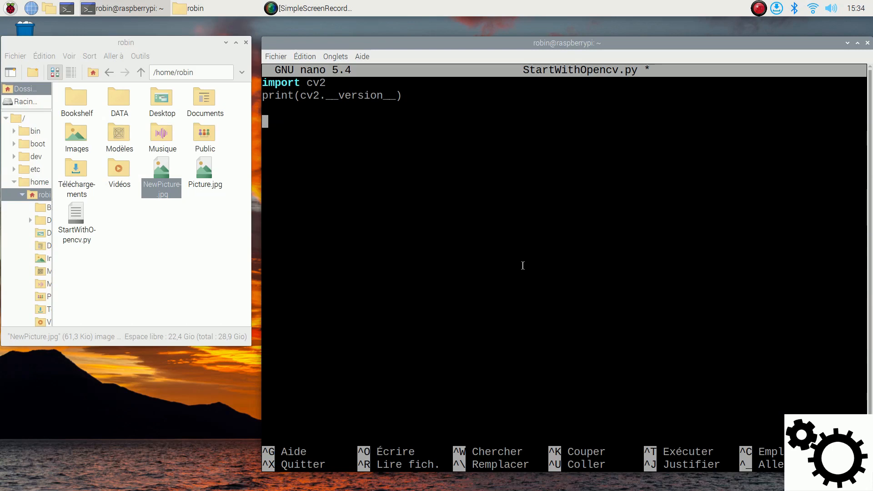
- Write cam = cv2.VideoCapture(0) below the version print
{"action": "type", "text": "cam ="}
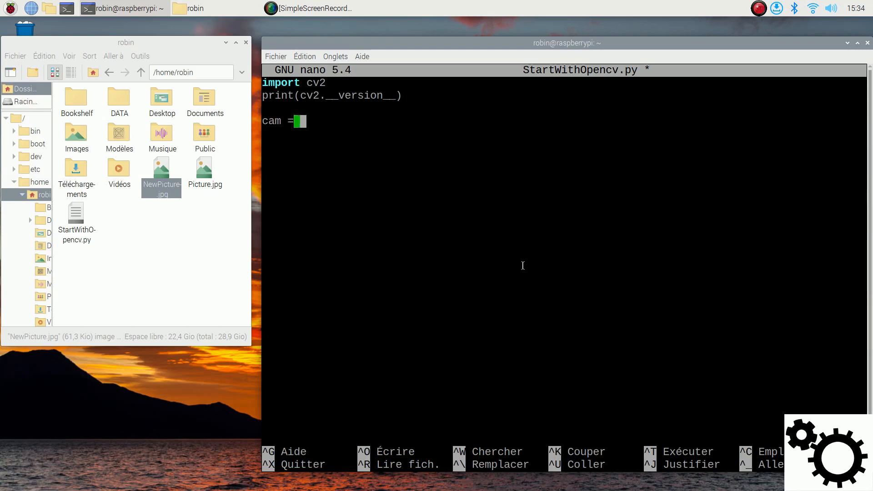
{"action": "type", "text": "cv2.Vid"}
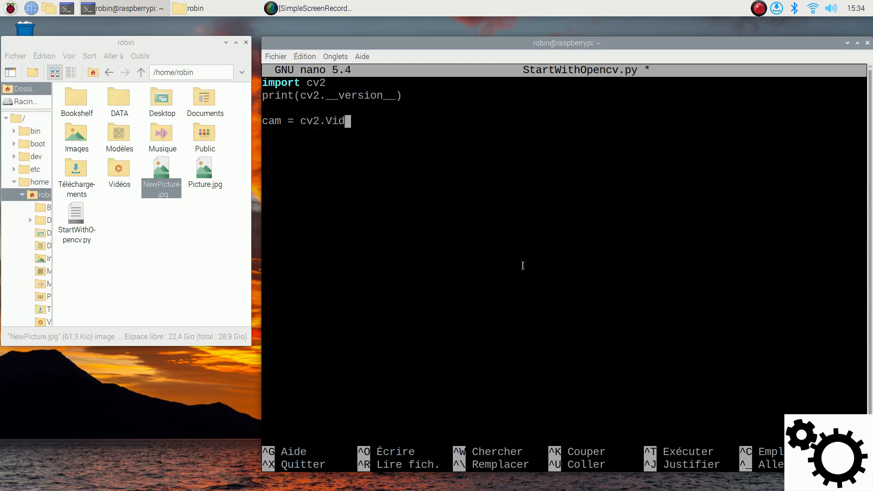
{"action": "type", "text": "eoCapt"}
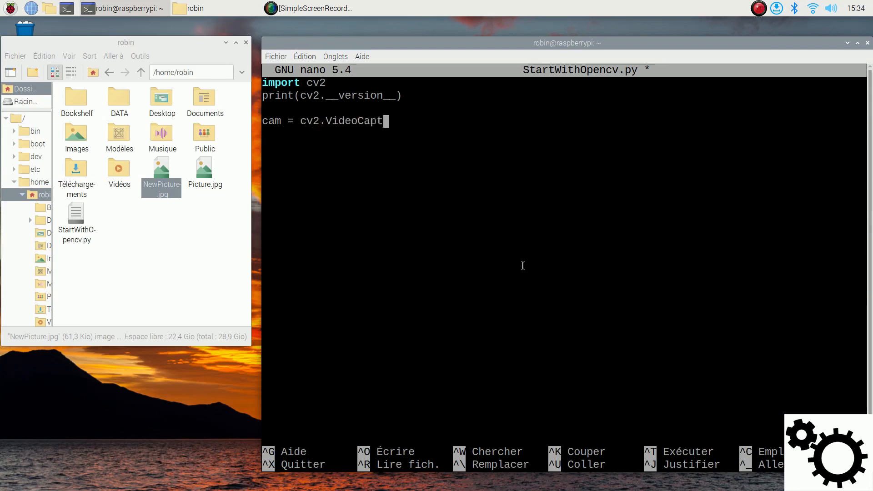
{"action": "type", "text": "ure(0"}
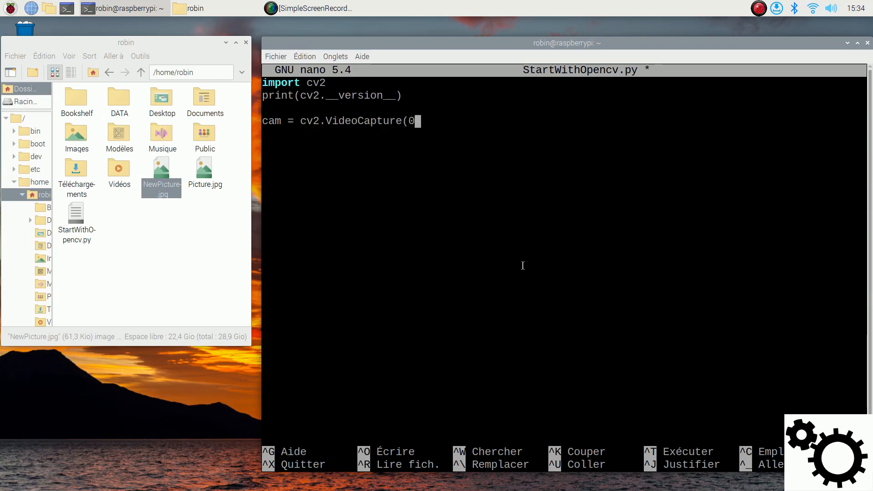
{"action": "key", "text": "Return"}
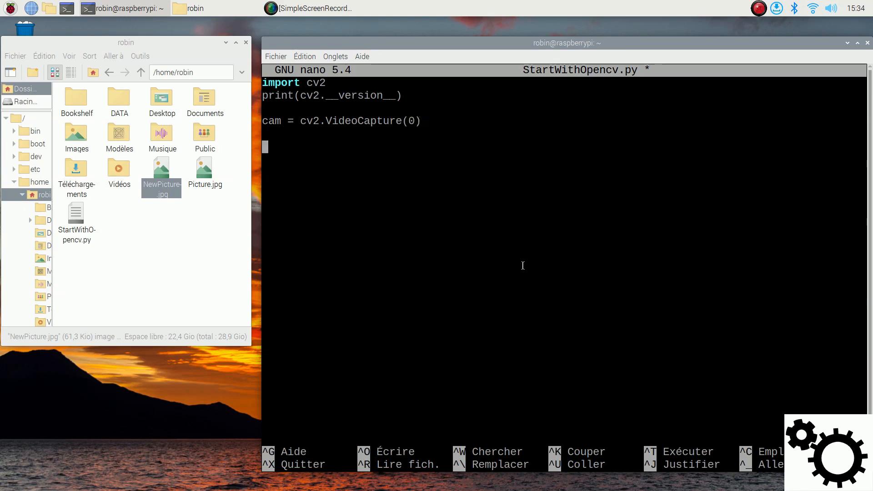
- Start a while True: loop reading (ret,frame) = cam.read()
{"action": "type", "text": "while"}
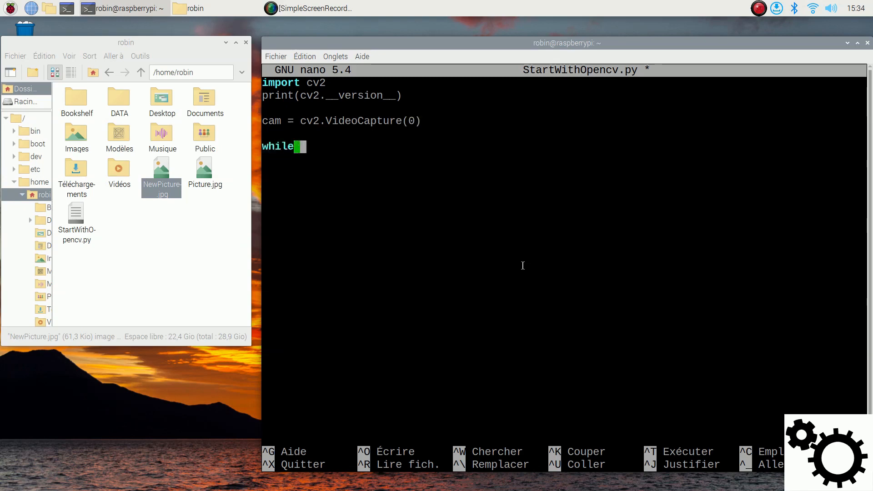
{"action": "type", "text": "True:"}
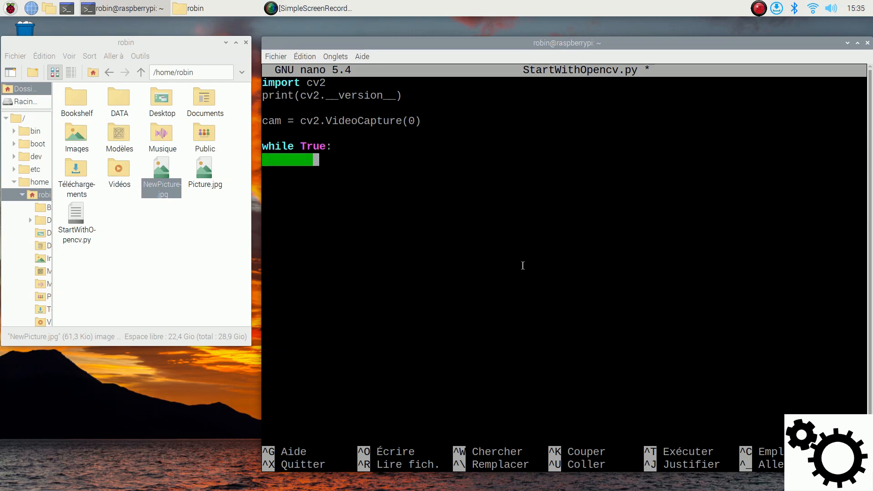
{"action": "type", "text": "(ret"}
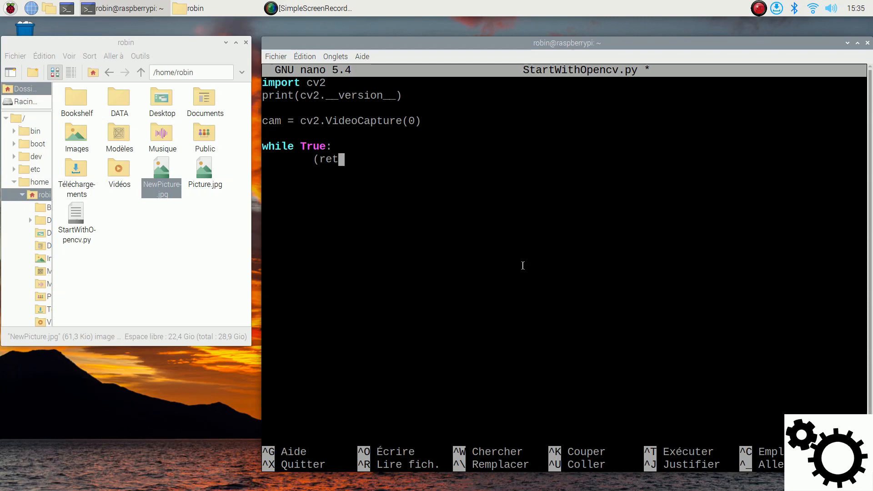
{"action": "type", "text": ","}
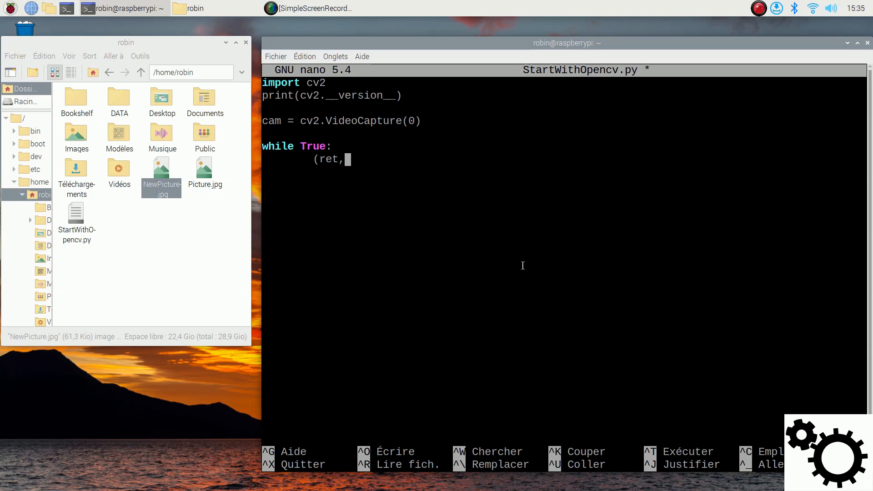
{"action": "type", "text": "frame)"}
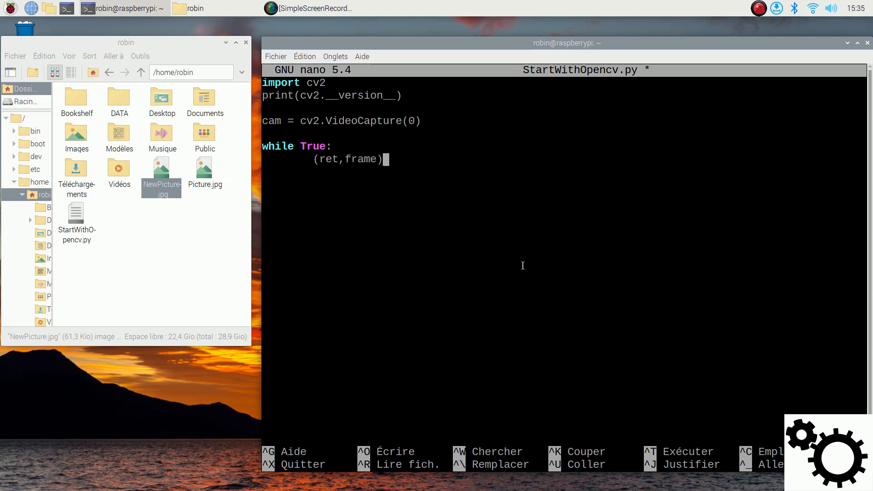
{"action": "type", "text": "= c"}
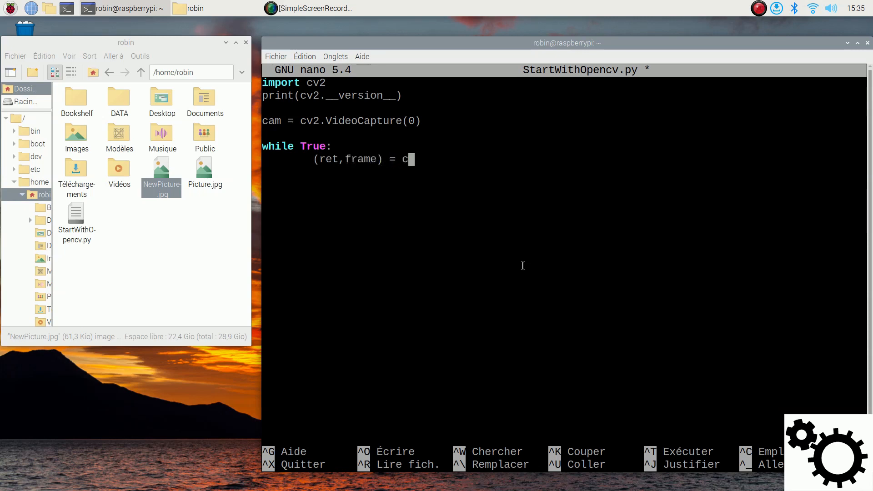
{"action": "type", "text": "am.rea"}
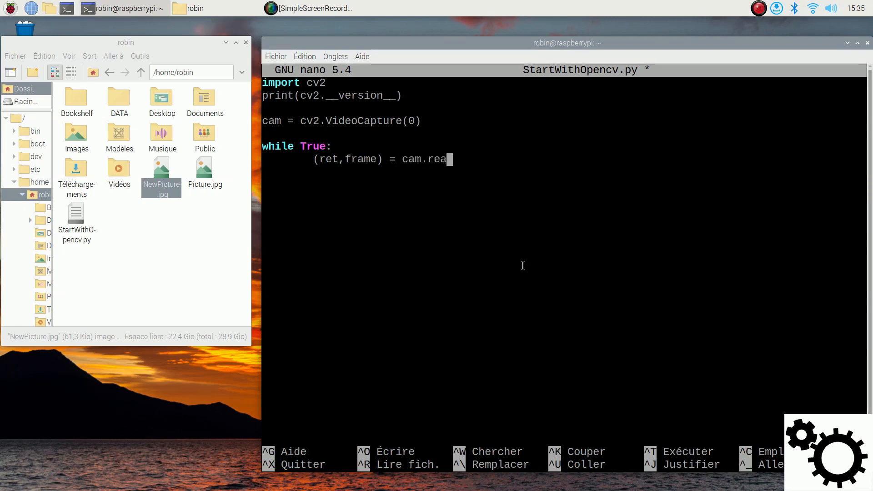
{"action": "type", "text": "d("}
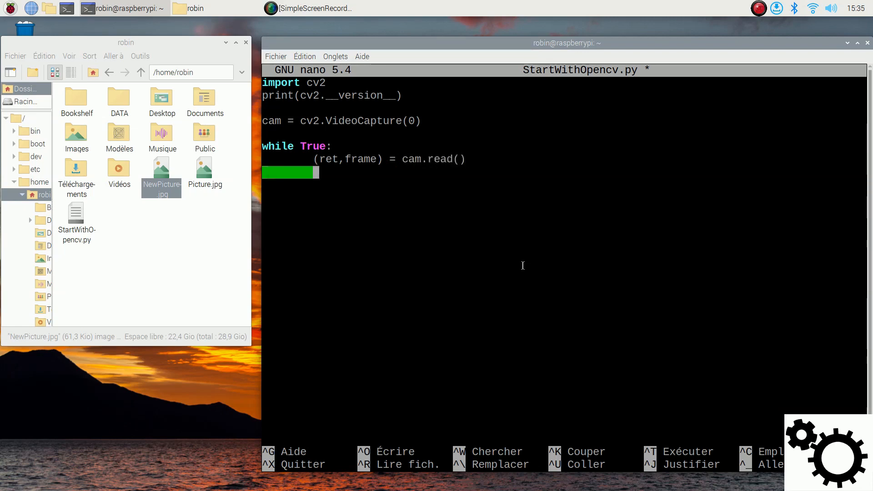
- Show each frame in a window with cv2.imshow("Preview",frame)
{"action": "type", "text": "cv2."}
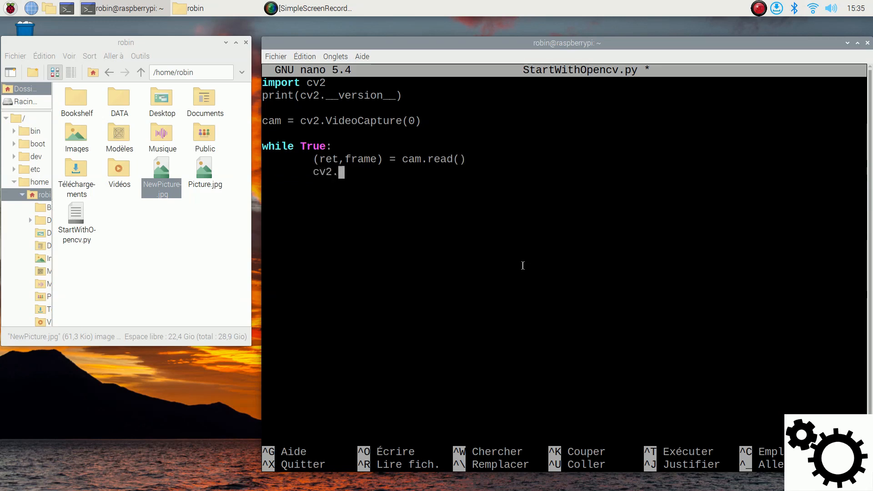
{"action": "type", "text": "imshow"}
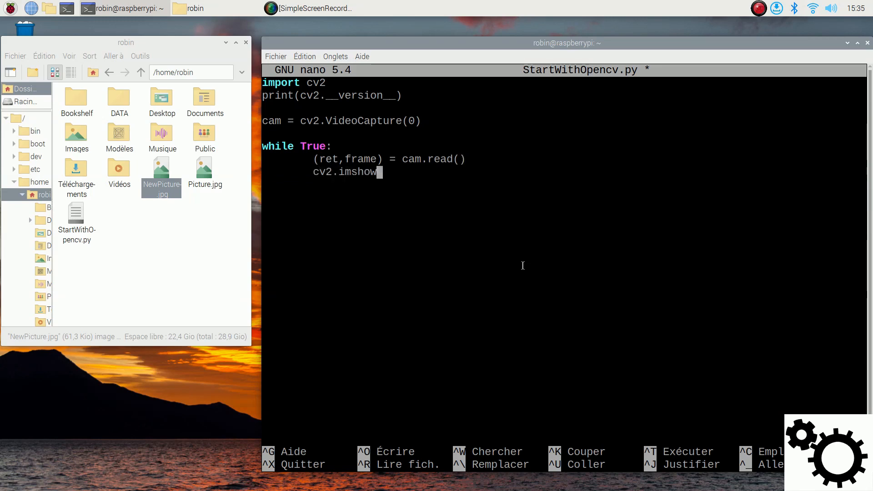
{"action": "type", "text": "("}
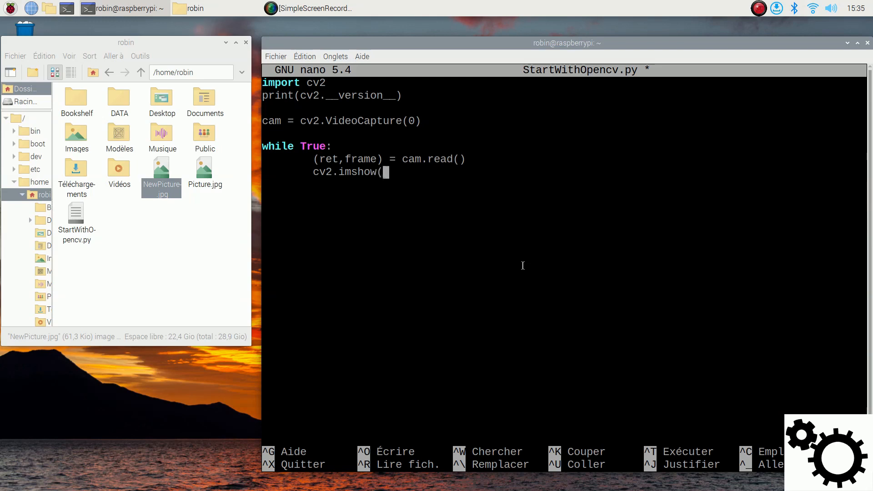
{"action": "type", "text": "\"Previe"}
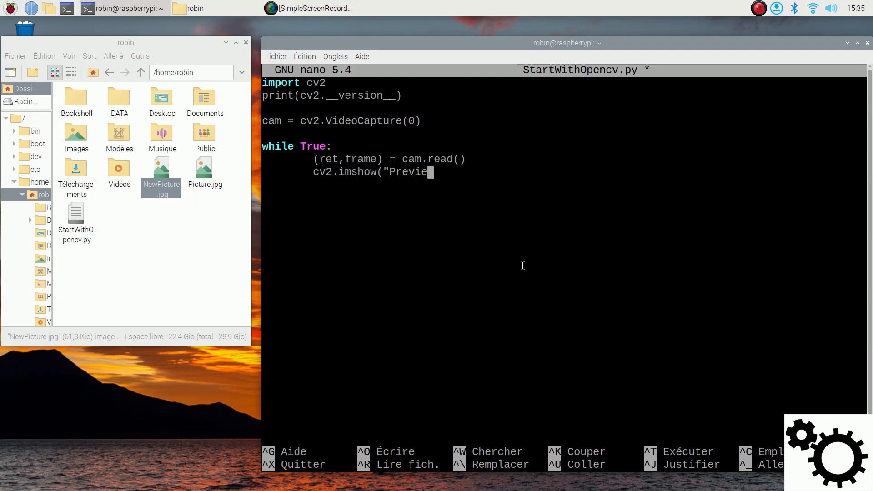
{"action": "type", "text": "w\","}
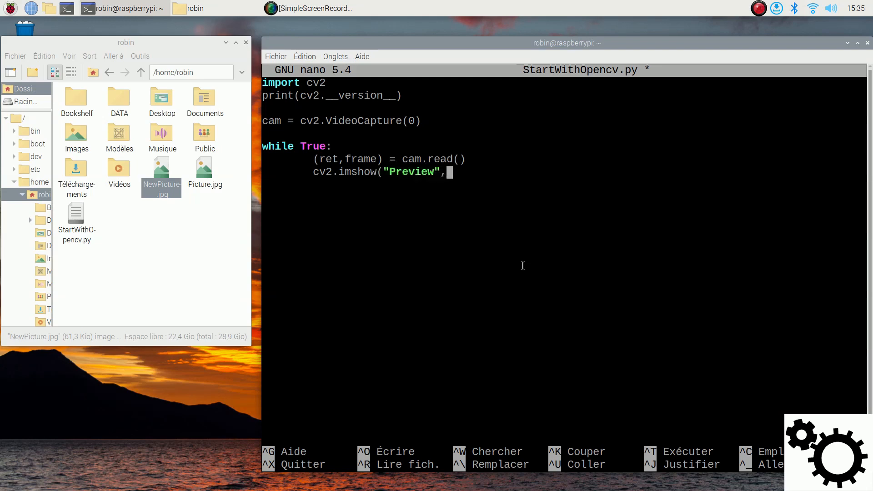
{"action": "type", "text": "frame)"}
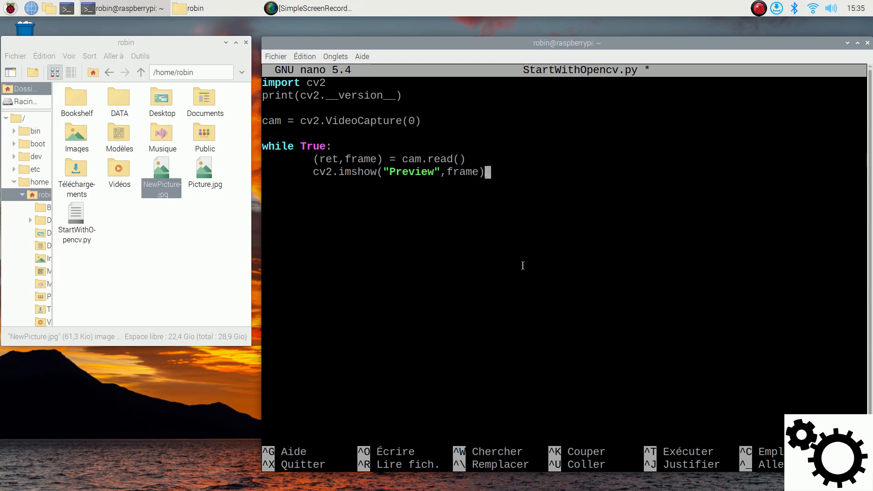
{"action": "key", "text": "Return"}
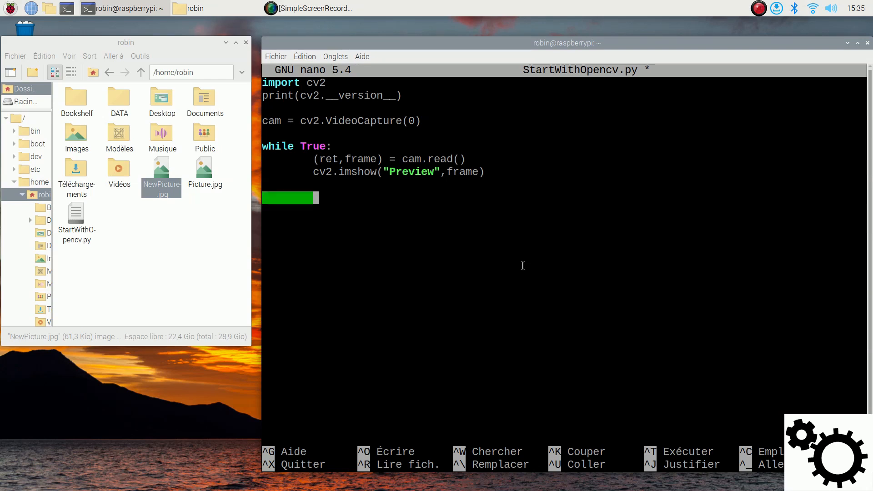
- Add if cv2.waitKey(1) & 0xFF == ord('q'): break inside the loop
{"action": "type", "text": "if"}
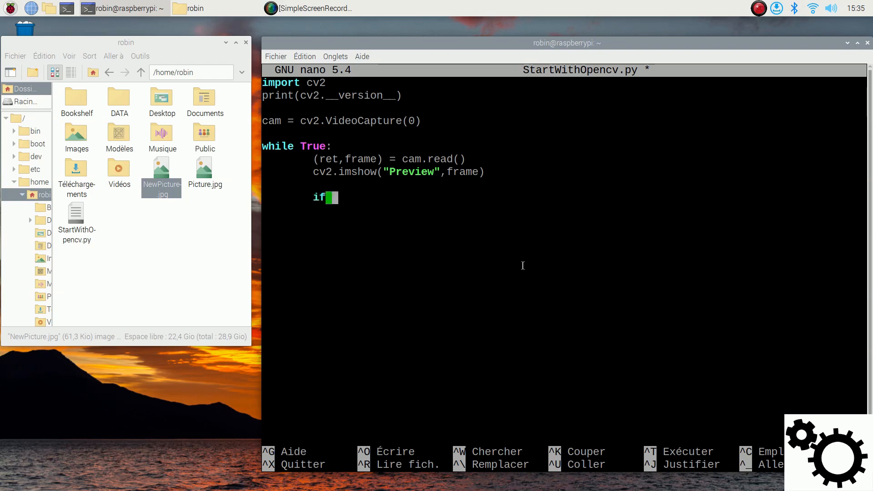
{"action": "type", "text": "cv2.wait"}
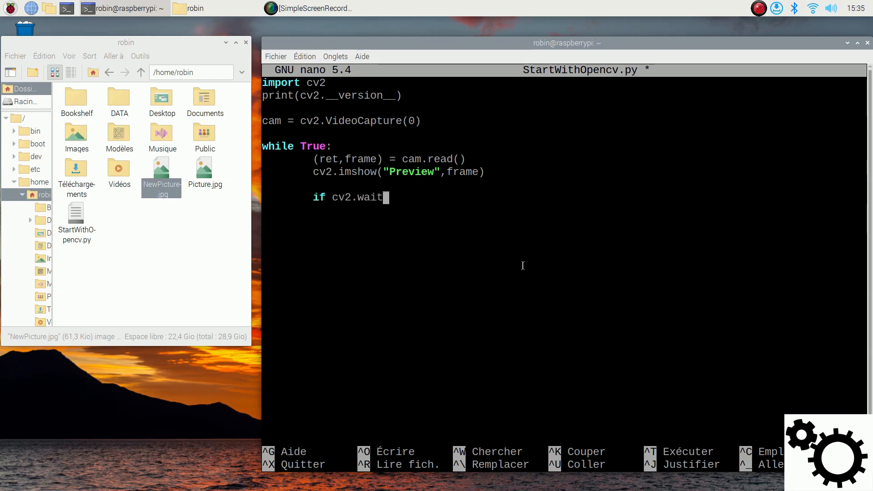
{"action": "type", "text": "Ke"}
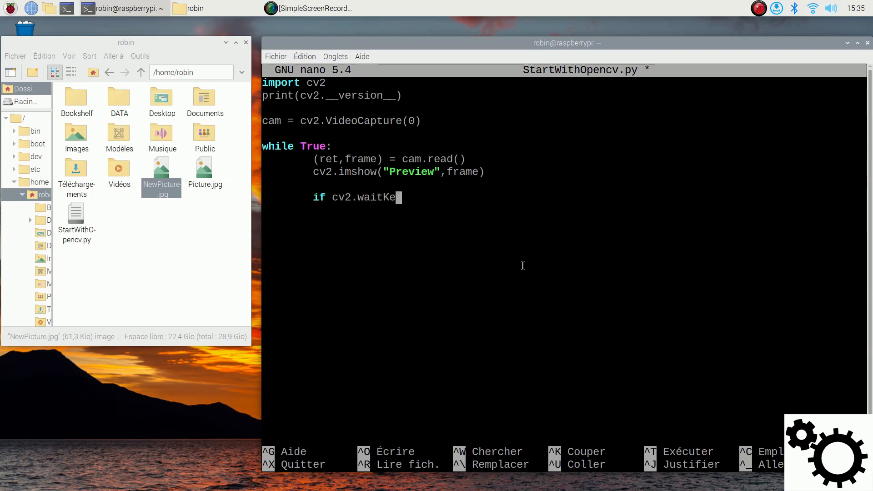
{"action": "type", "text": "y(1) &"}
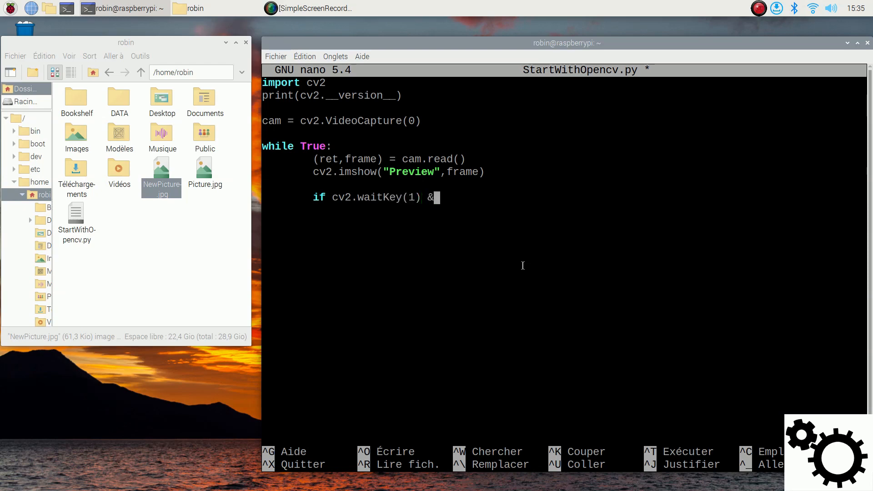
{"action": "type", "text": "0xF"}
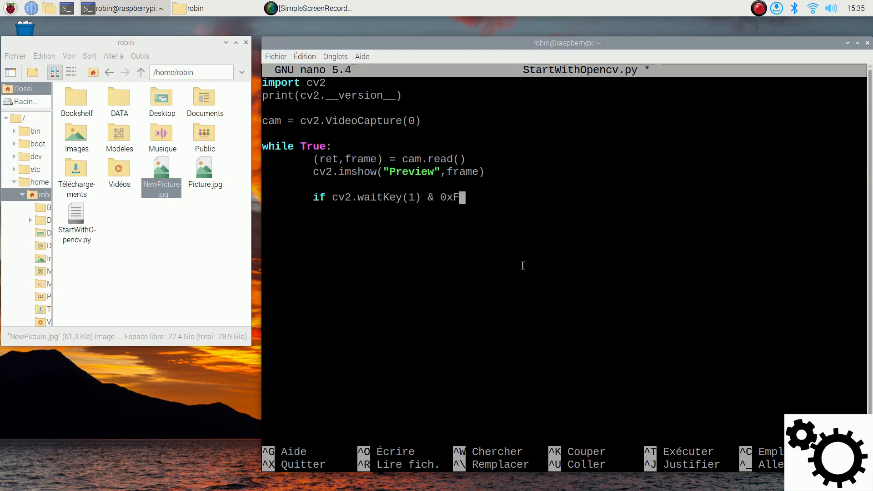
{"action": "type", "text": "F"}
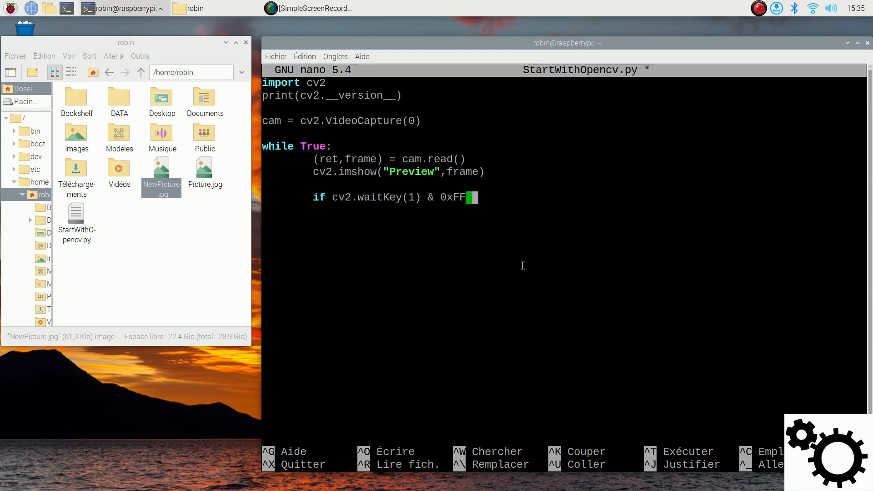
{"action": "type", "text": "== ord('"}
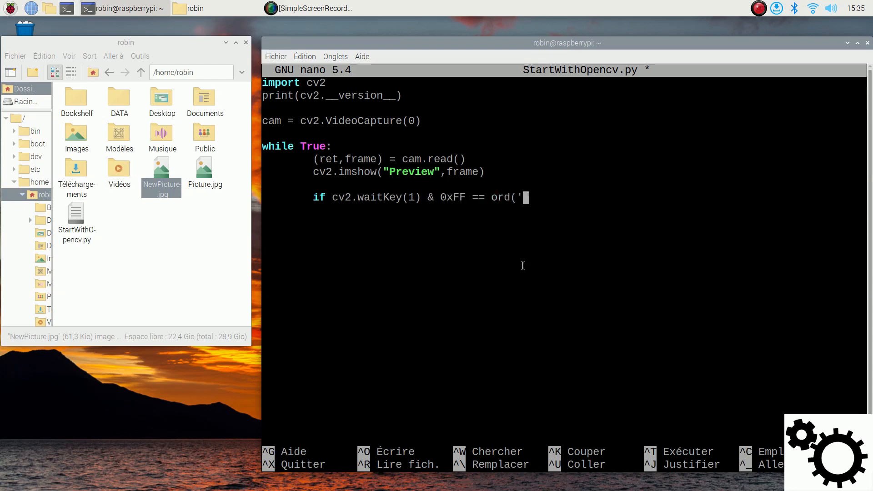
{"action": "type", "text": "q'):"}
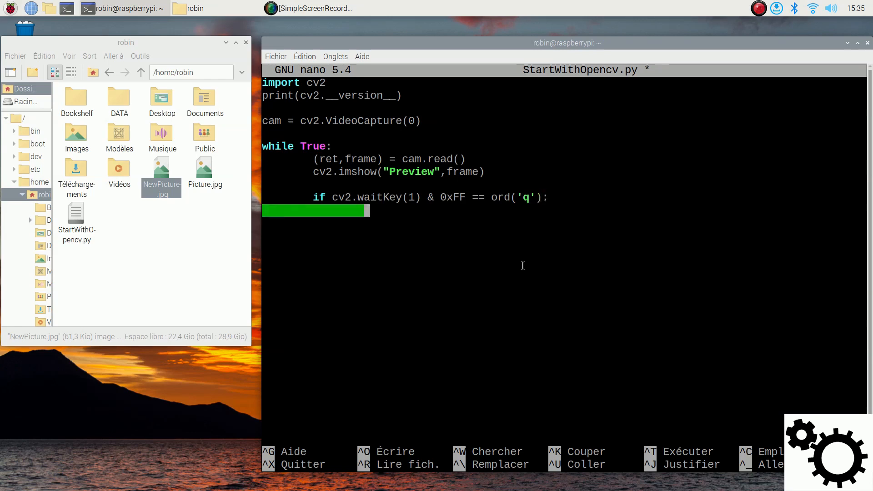
{"action": "type", "text": "break"}
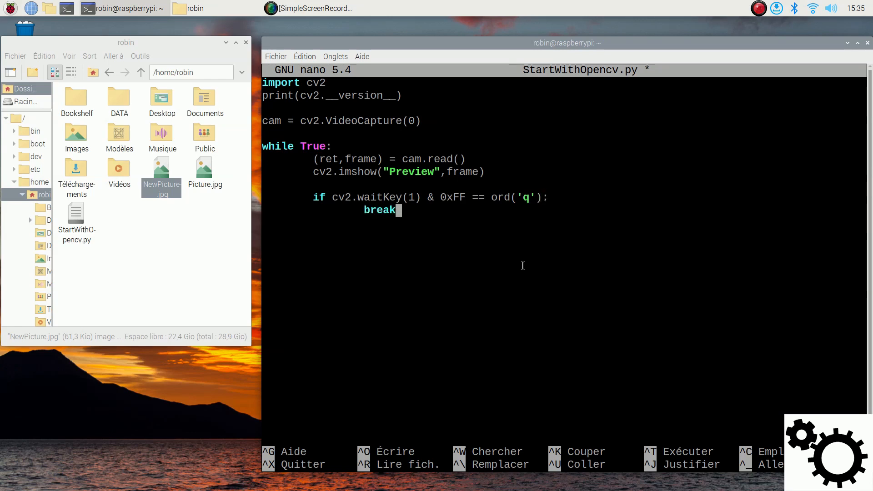
- Exit nano, saving the modified StartWithOpencv.py script
{"action": "key", "text": "ctrl+x"}
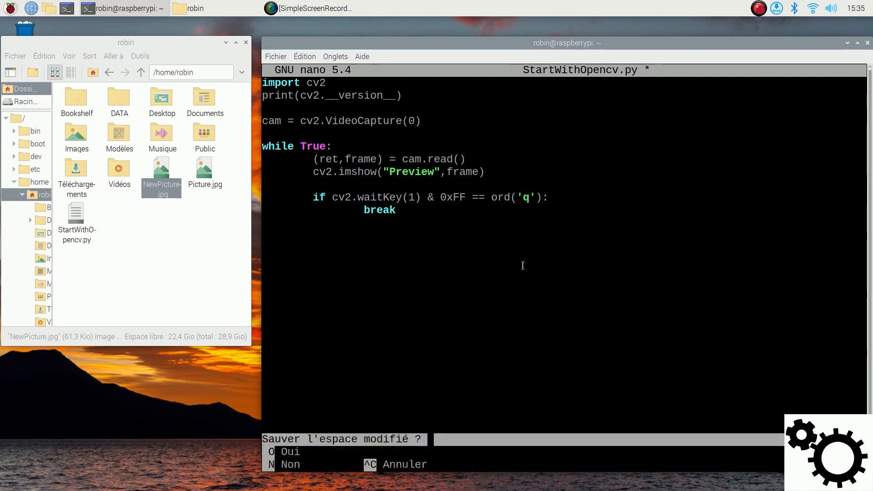
{"action": "key", "text": "n"}
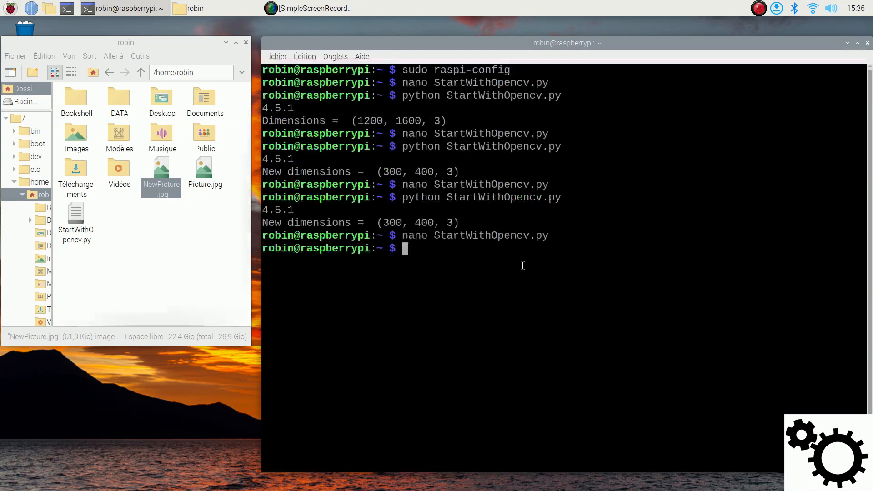
- Run python StartWithOpencv.py and focus the live camera Preview window to quit it
{"action": "type", "text": "python StartWithOpencv.py"}
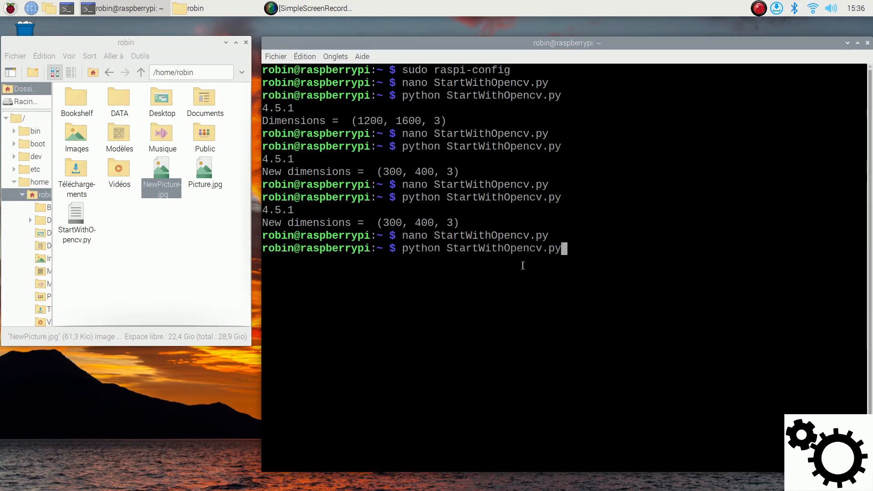
{"action": "key", "text": "Return"}
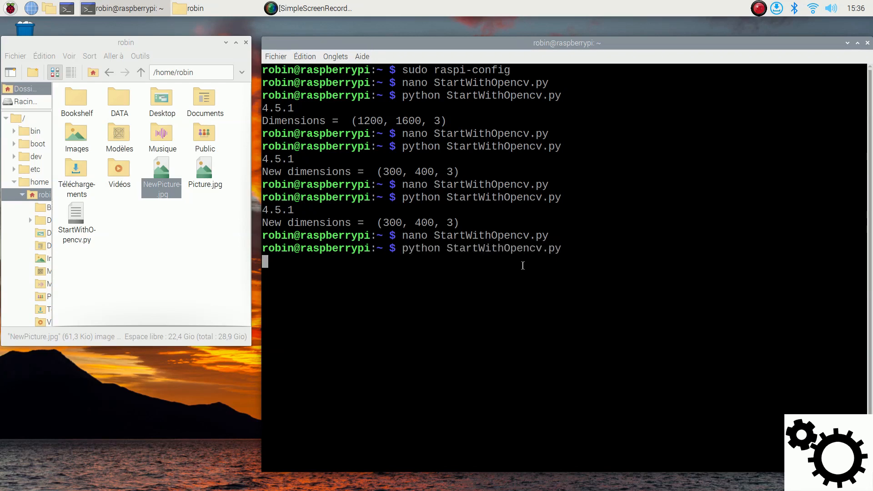
{"action": "key", "text": "Return"}
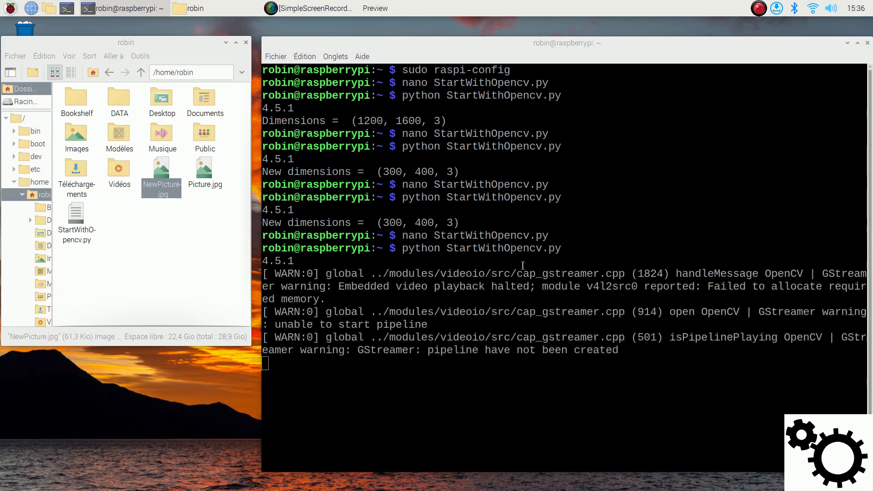
{"action": "left_click", "coordinate": [374, 8]}
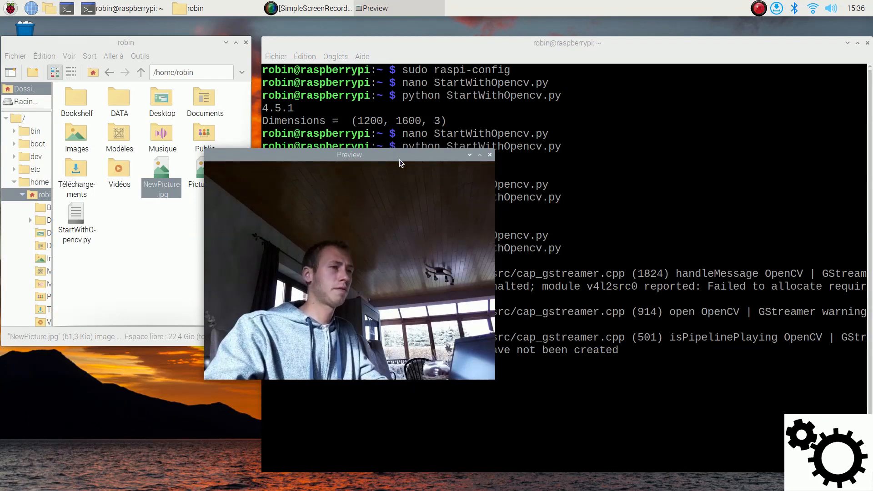
{"action": "left_click", "coordinate": [490, 154]}
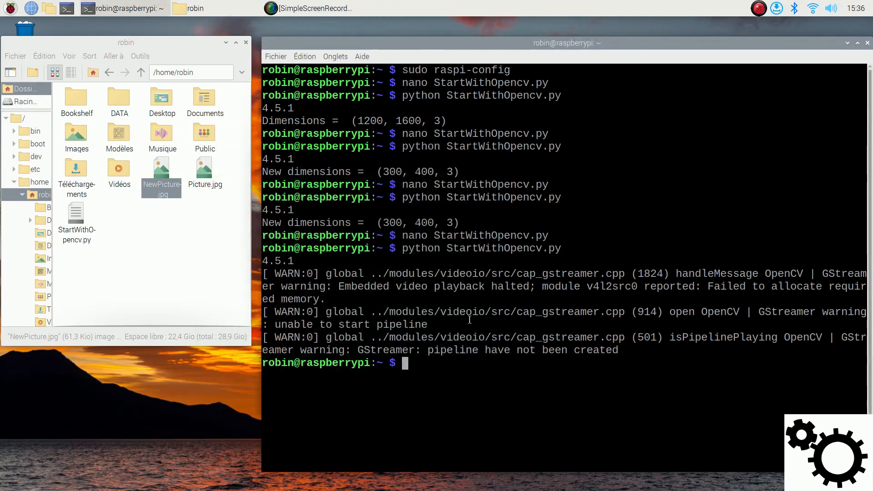